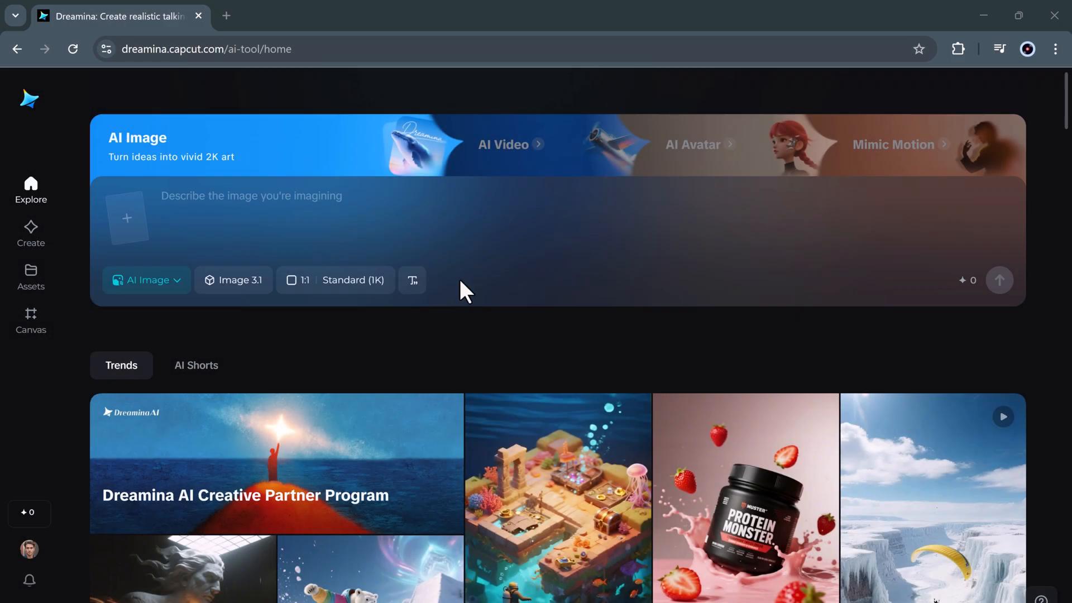
# Scroll through the page and click into the image prompt box.
pyautogui.scroll(-3)
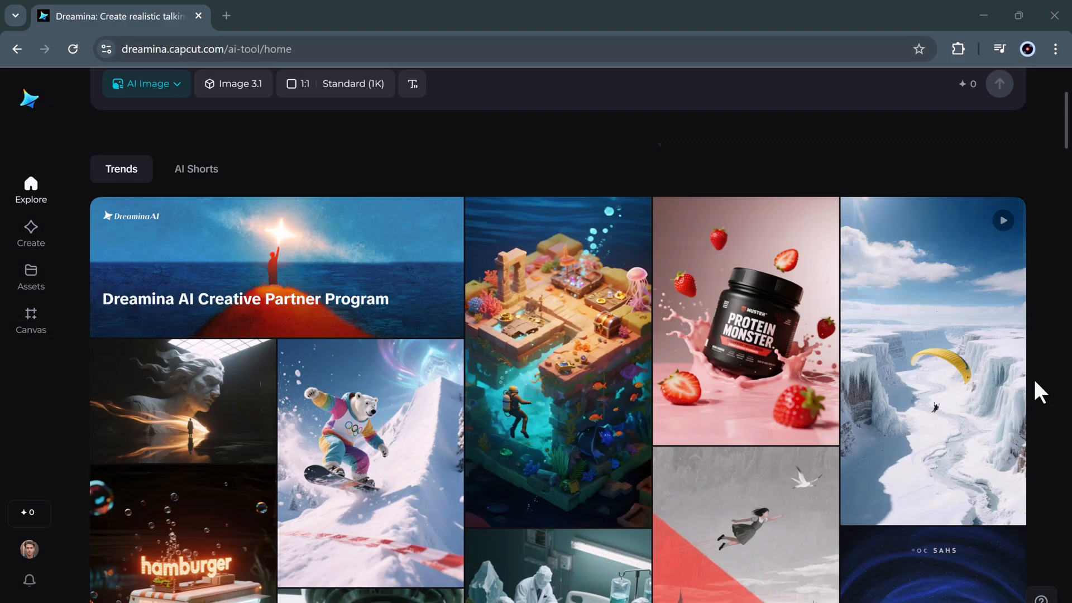
pyautogui.scroll(-3)
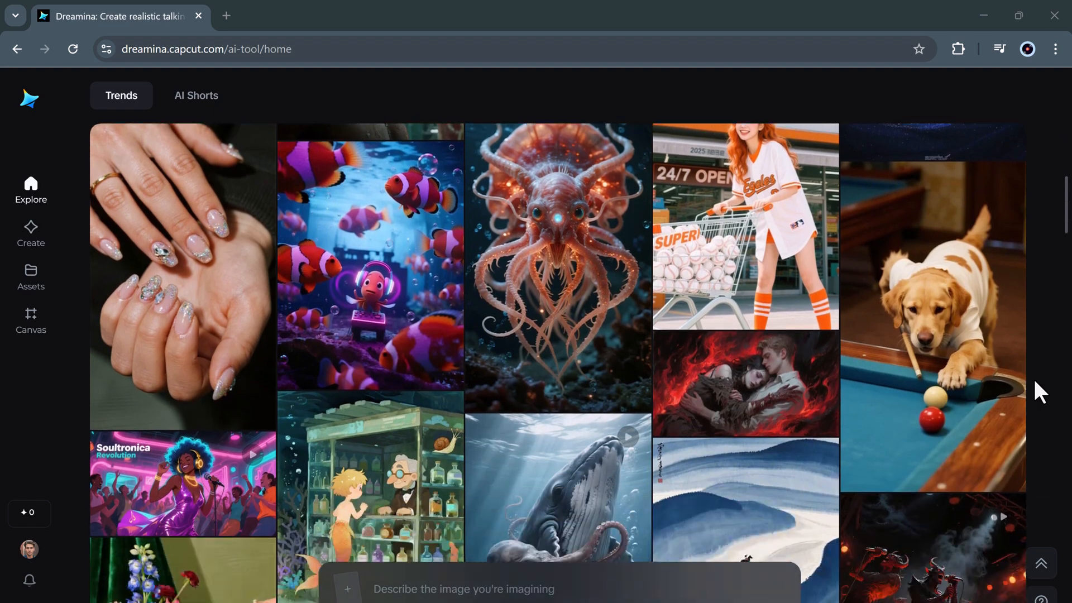
pyautogui.scroll(-3)
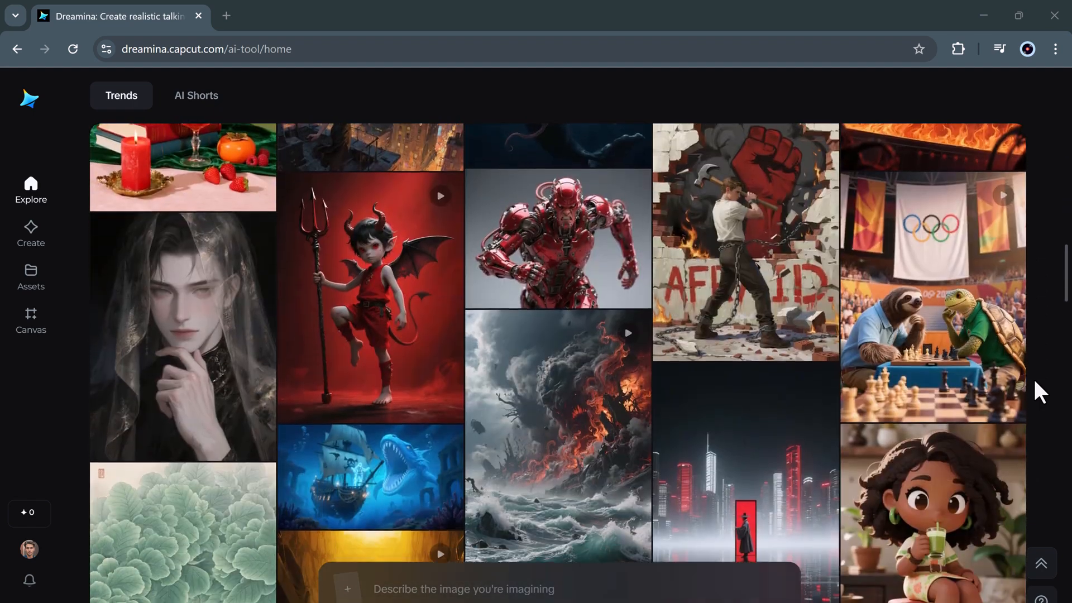
pyautogui.scroll(-3)
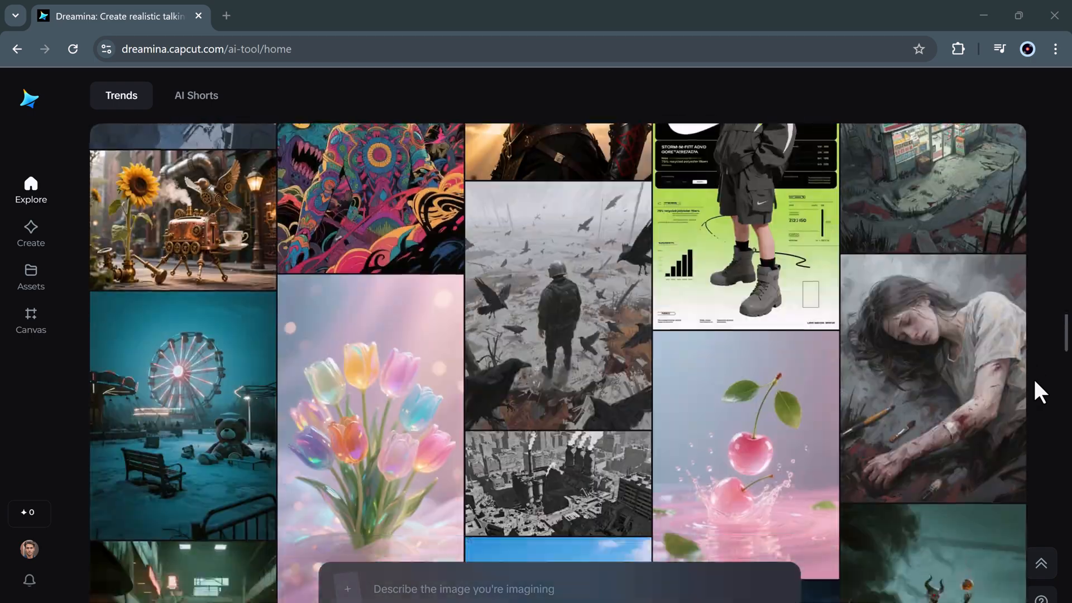
pyautogui.scroll(-3)
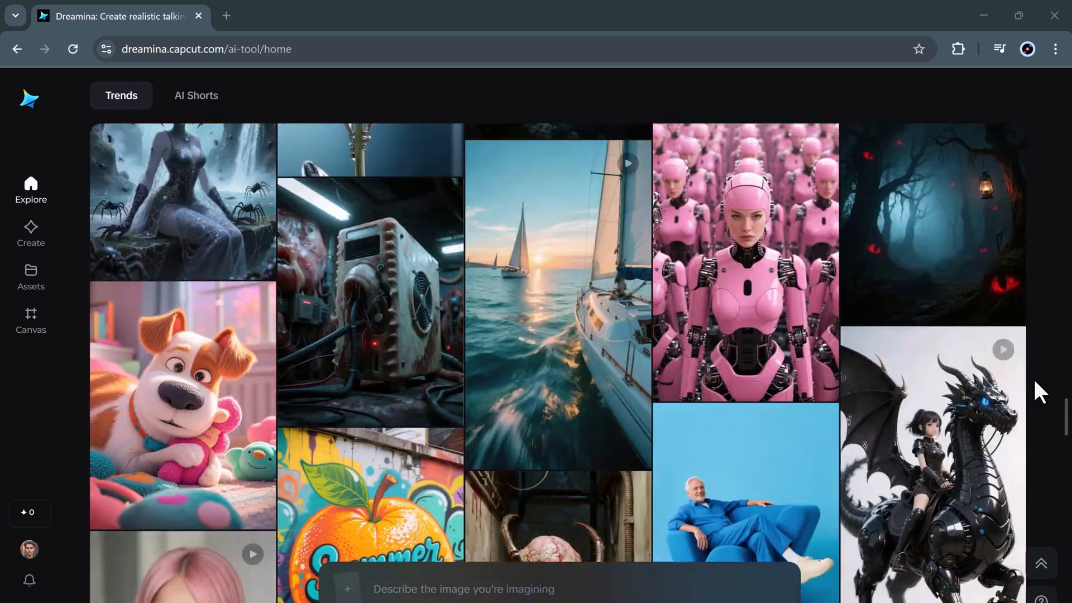
pyautogui.scroll(-3)
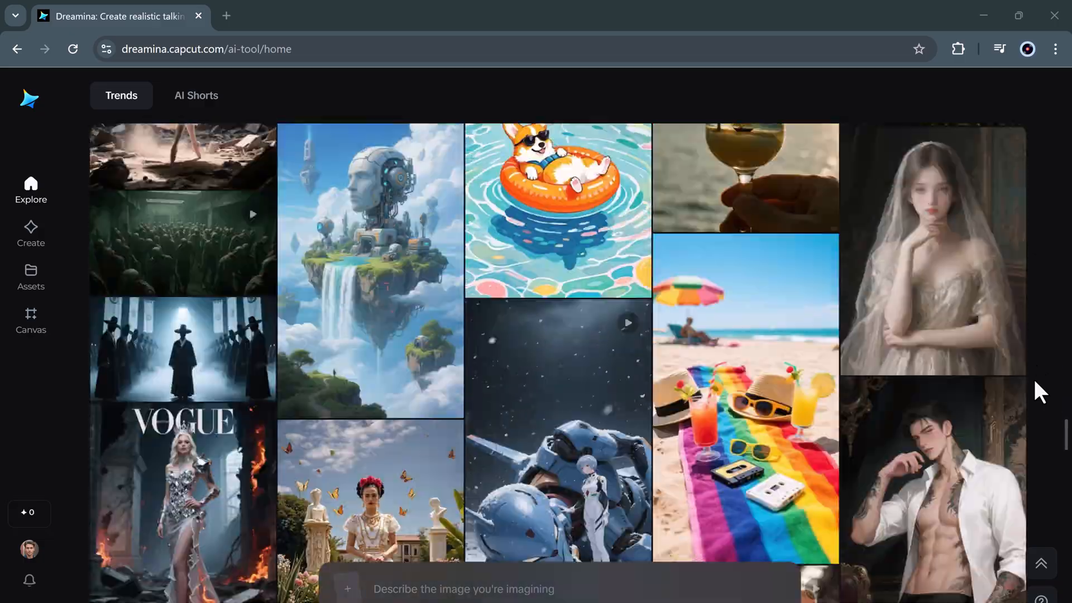
pyautogui.scroll(-3)
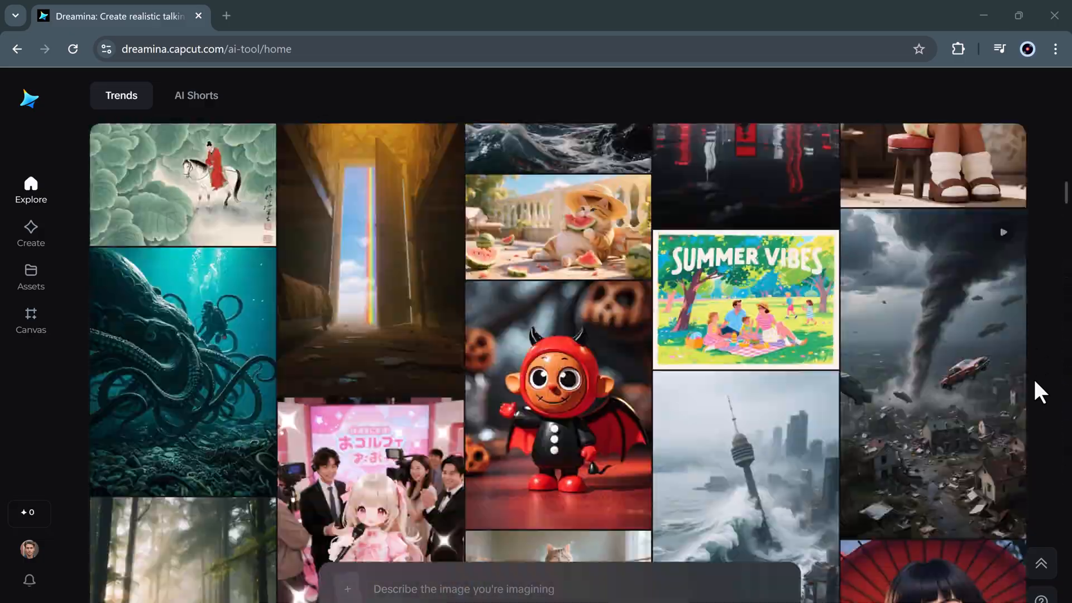
pyautogui.scroll(3)
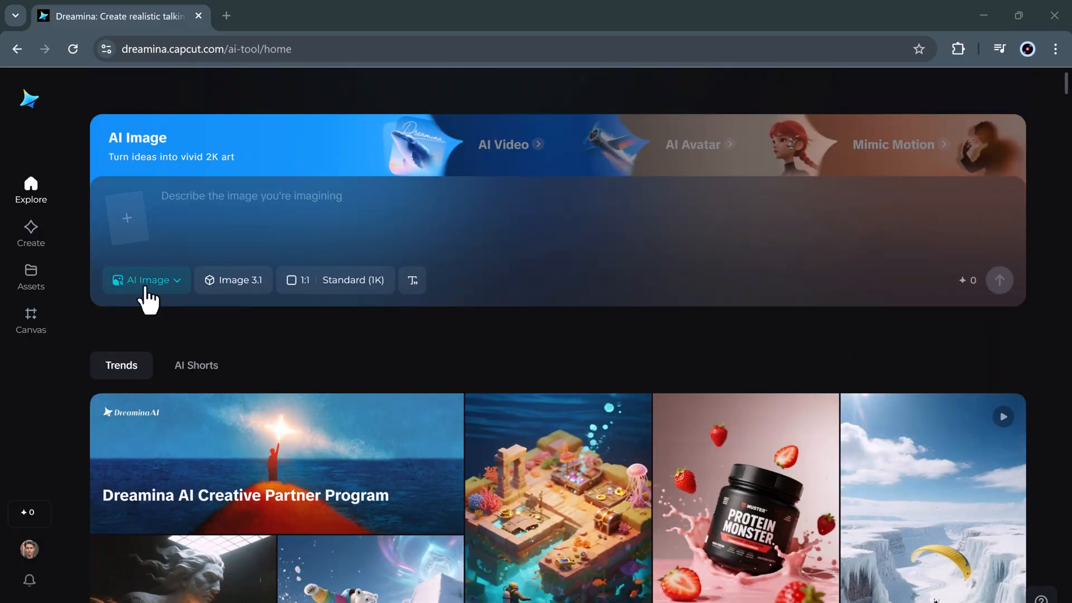
pyautogui.click(471, 204)
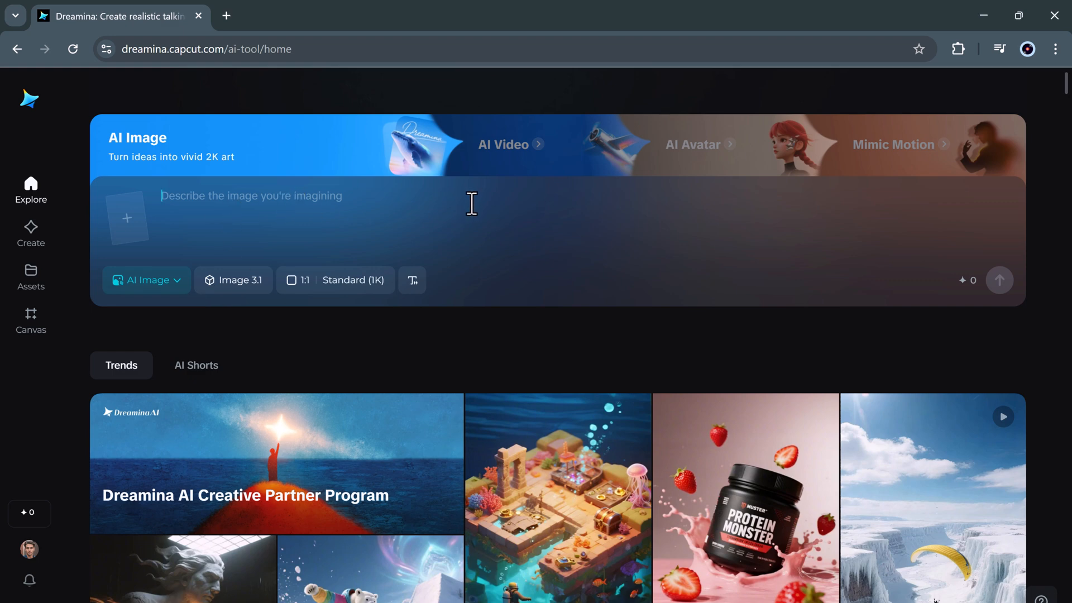
pyautogui.moveTo(486, 193)
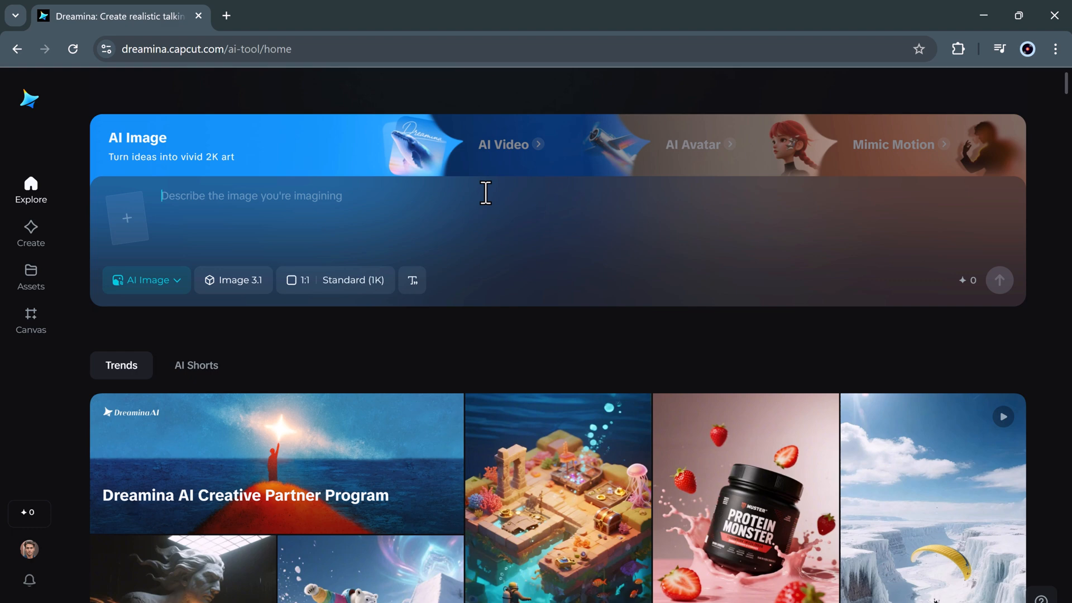
pyautogui.moveTo(214, 229)
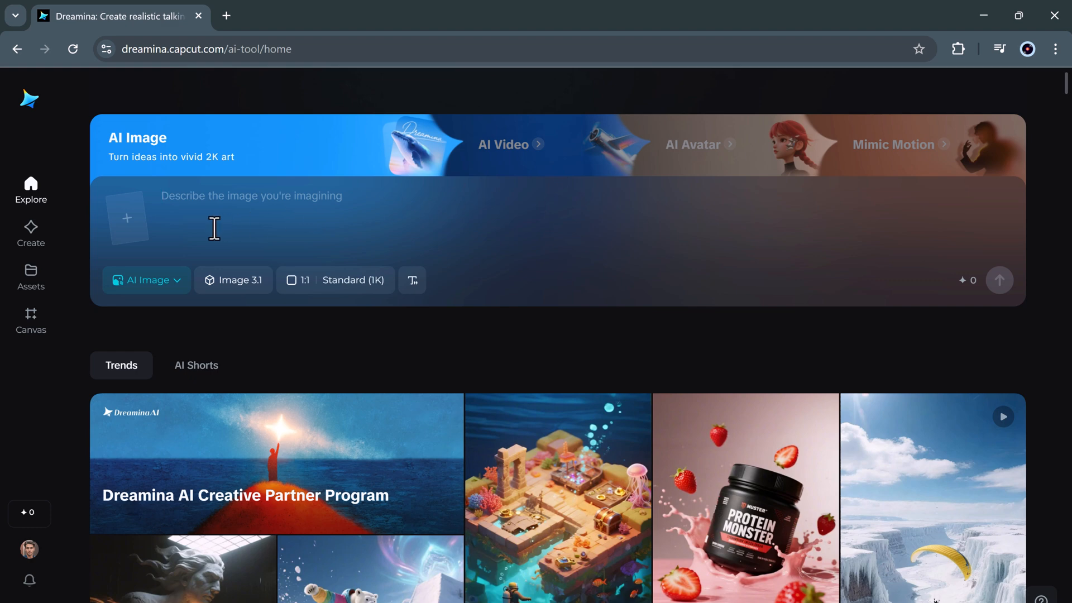
# Set 3:4 High (2K) output and upload the brown handbag photo as reference.
pyautogui.click(301, 280)
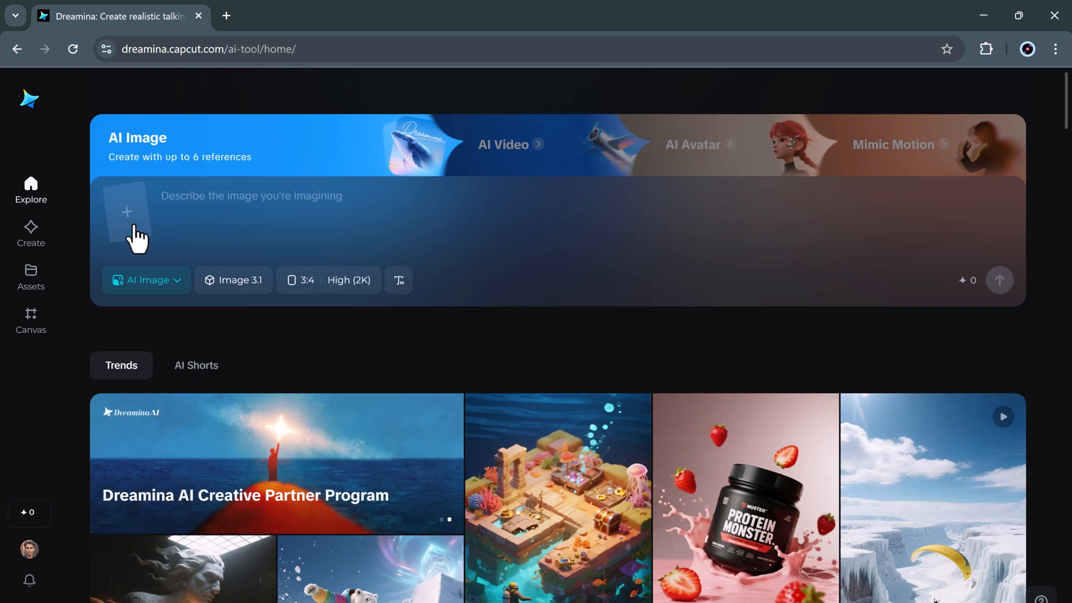
pyautogui.click(127, 218)
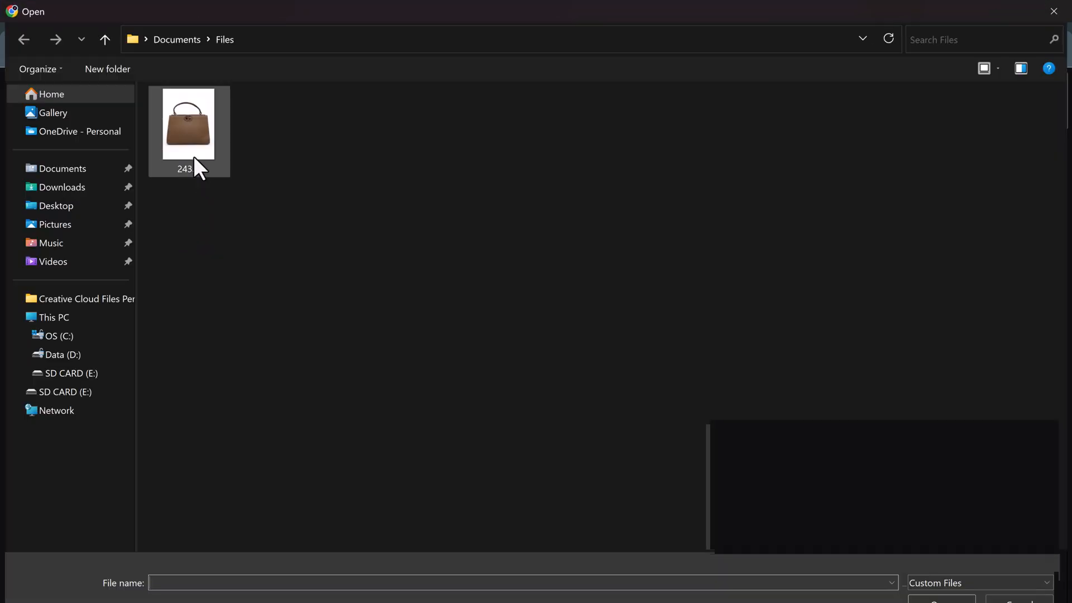
pyautogui.doubleClick(188, 124)
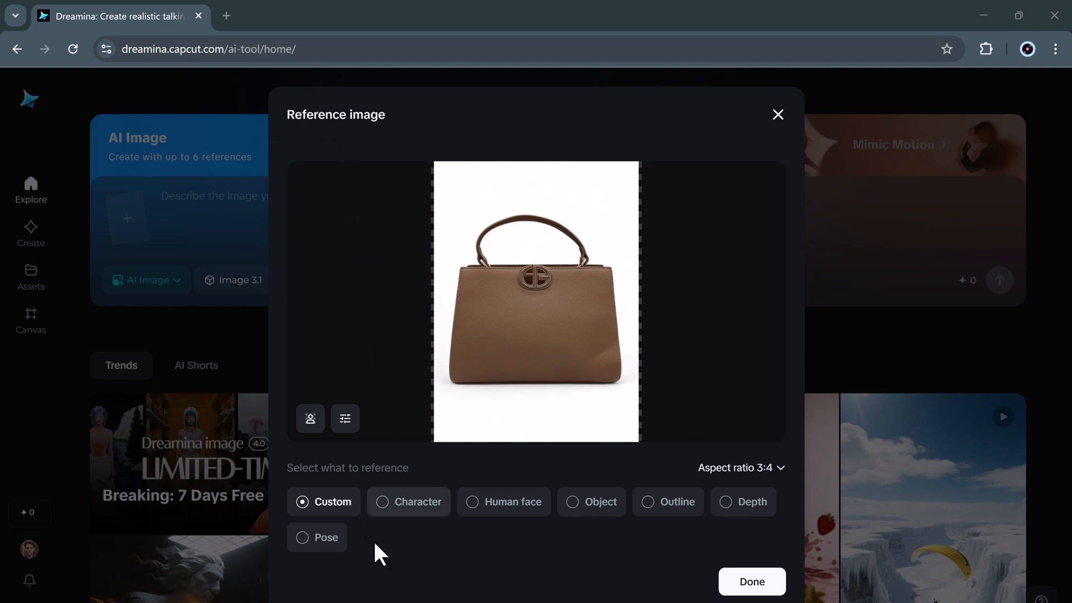
pyautogui.moveTo(605, 543)
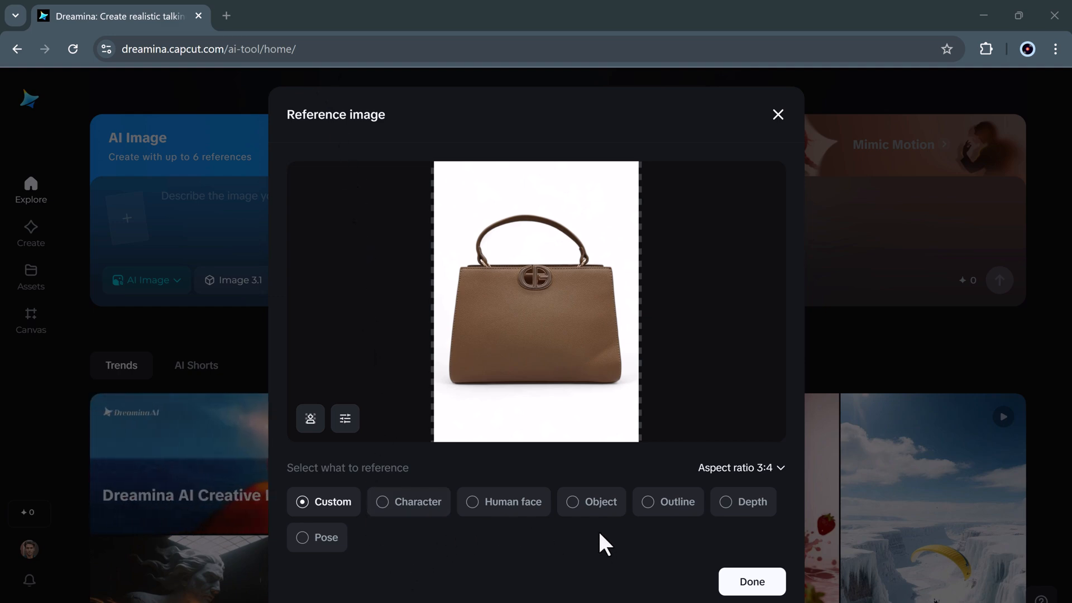
pyautogui.moveTo(393, 575)
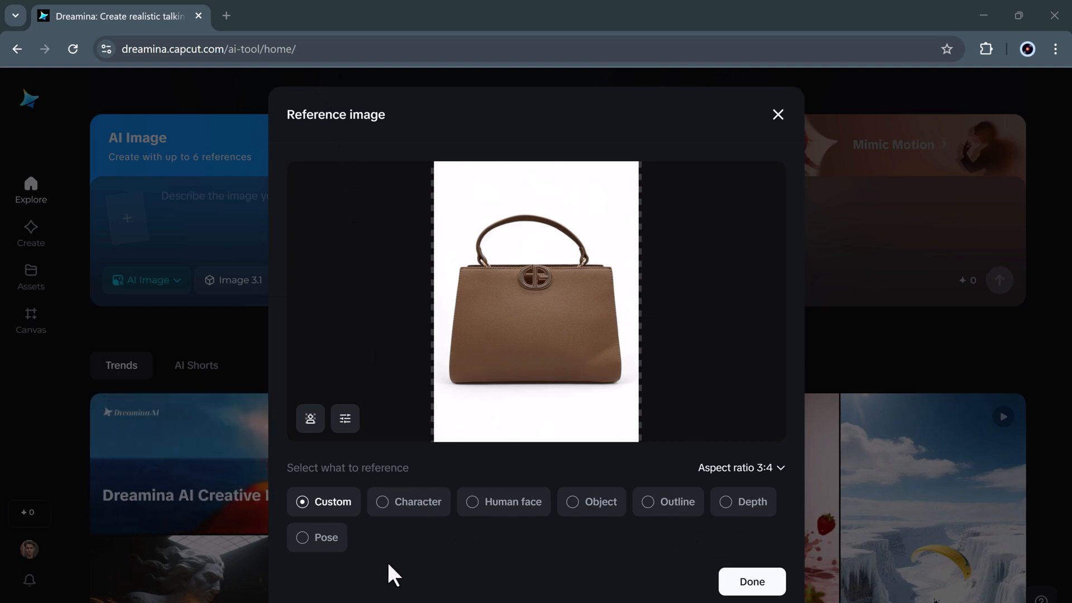
# Mark the handbag reference as an Object and confirm with Done.
pyautogui.click(600, 502)
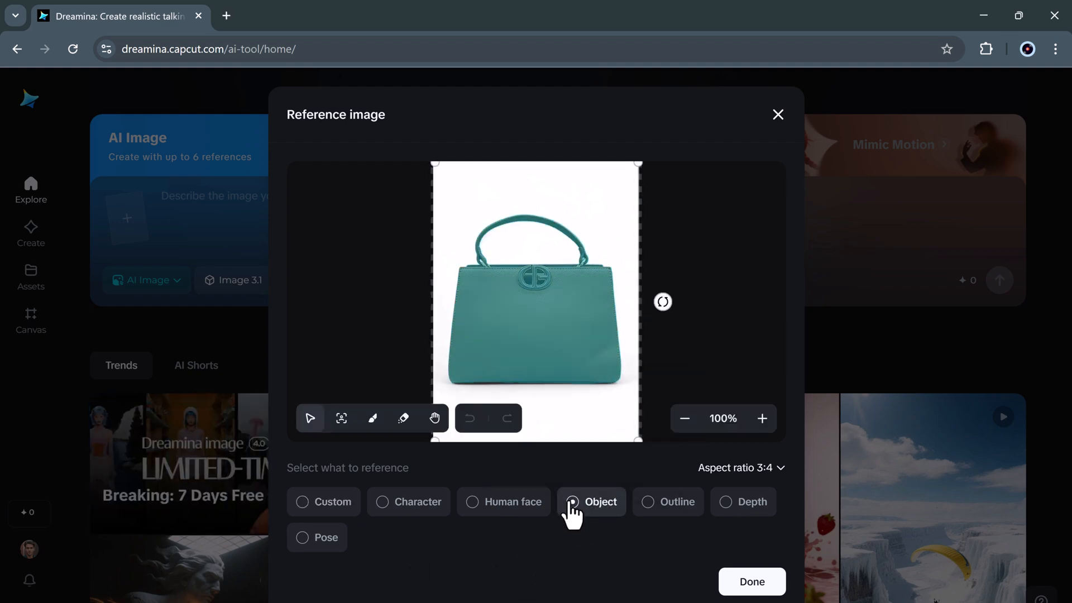
pyautogui.click(592, 502)
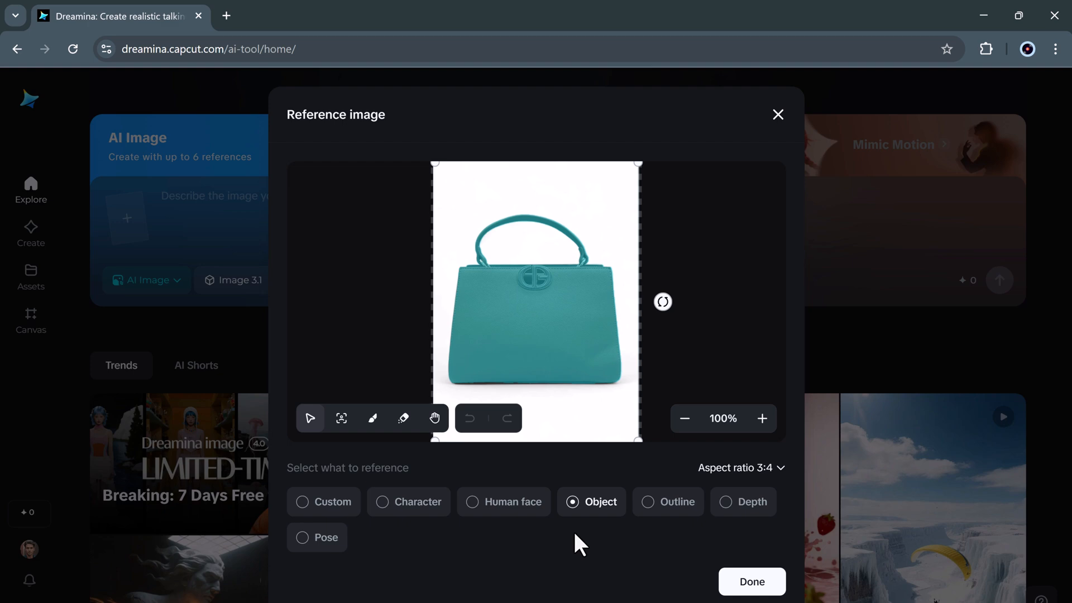
pyautogui.click(752, 582)
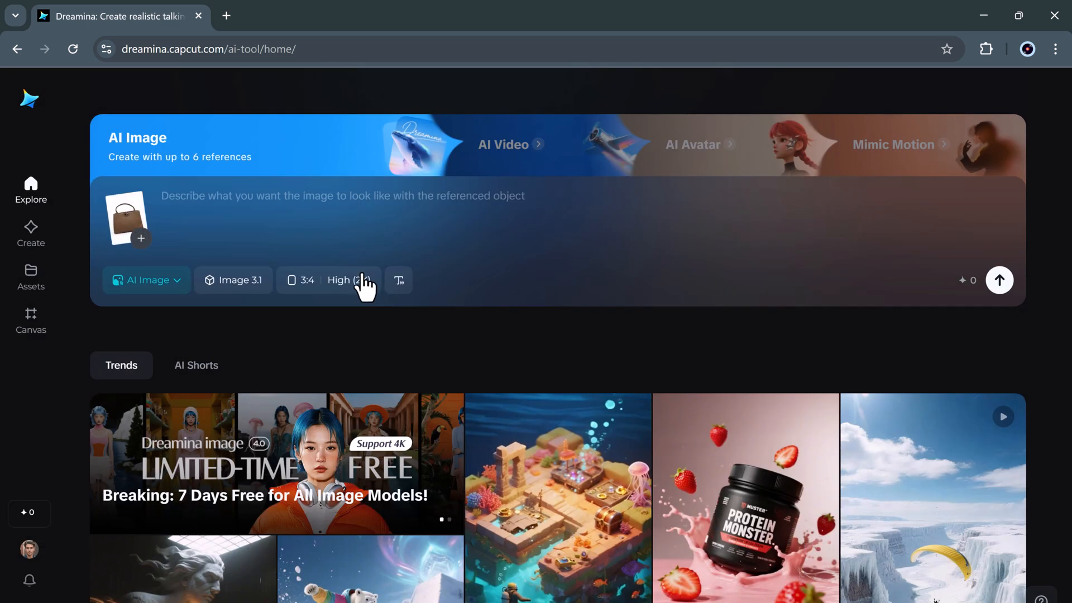
# Enter a modern pastel poster prompt featuring the brown handbag on an elegant background.
pyautogui.write('Create a modern poster featuring the attached brown handbag on a light, elegant background with soft pastel tones (beige, cream, blush pink, or light gray). Add subtle abstract patterns or gradients for sophistication, and use minimalistic shadows to give depth. Keep the focus on the handbag.')
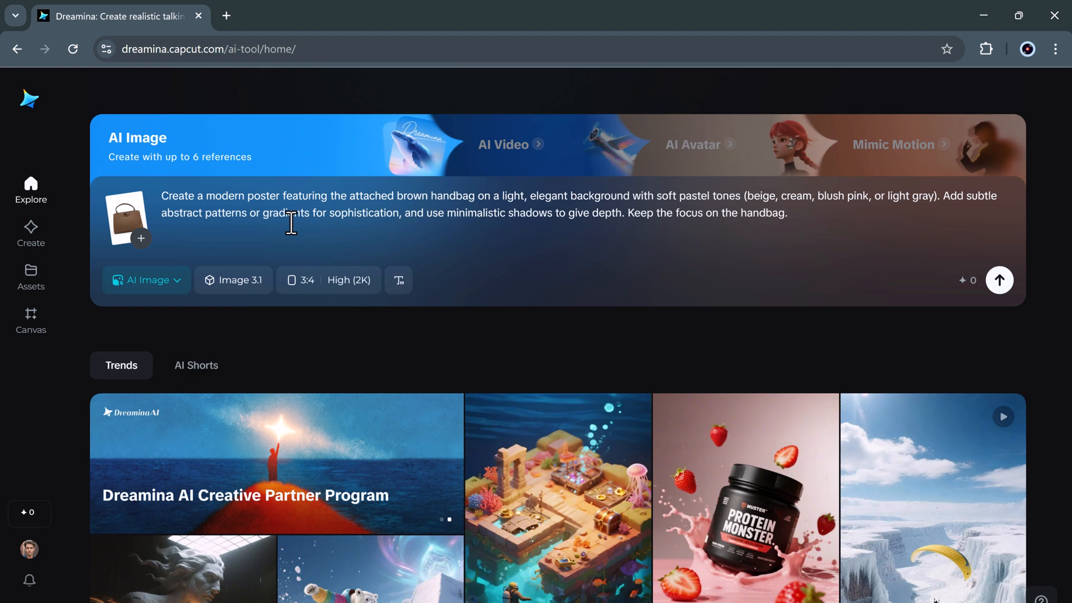
pyautogui.click(788, 213)
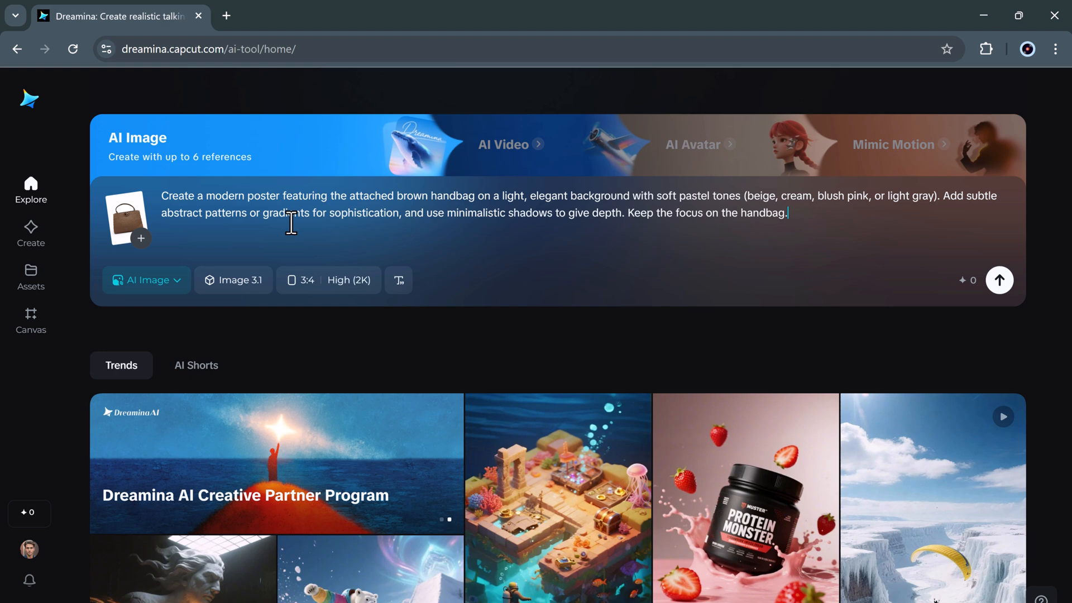
pyautogui.moveTo(381, 264)
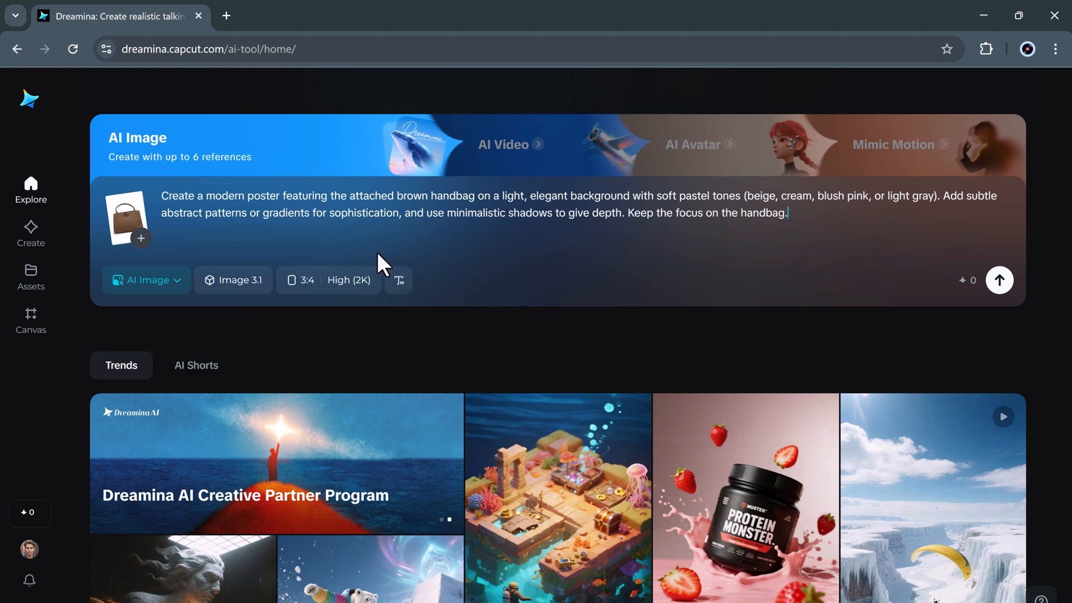
pyautogui.click(300, 279)
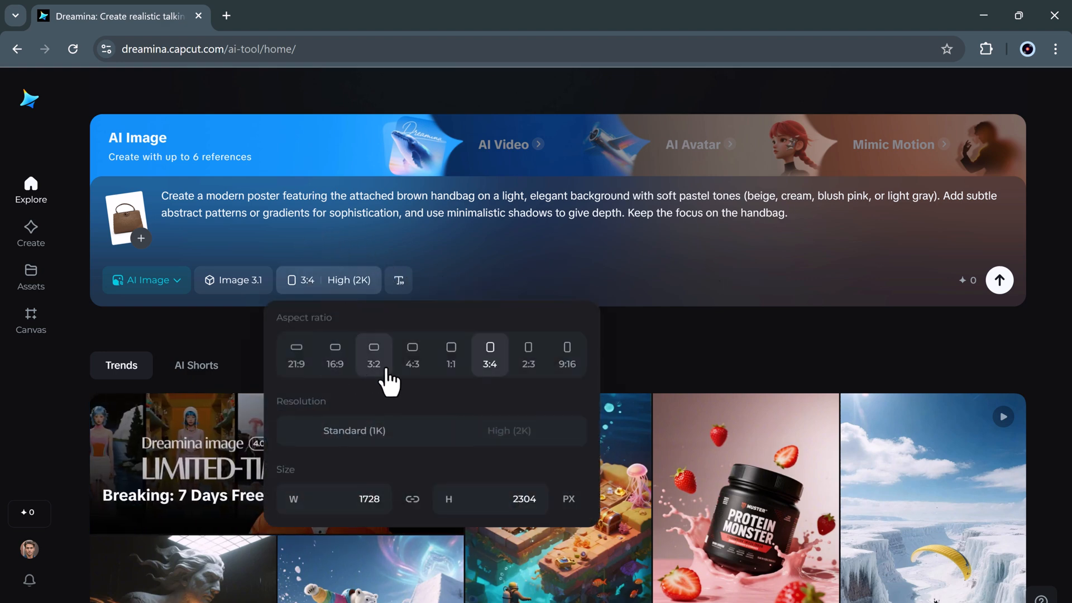
pyautogui.click(374, 354)
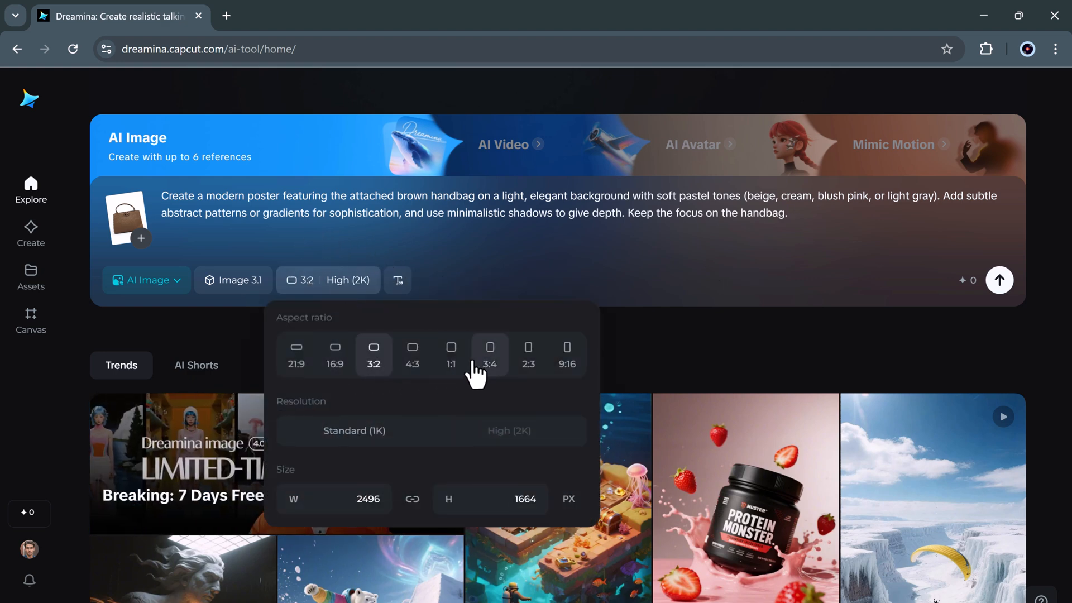
pyautogui.click(490, 354)
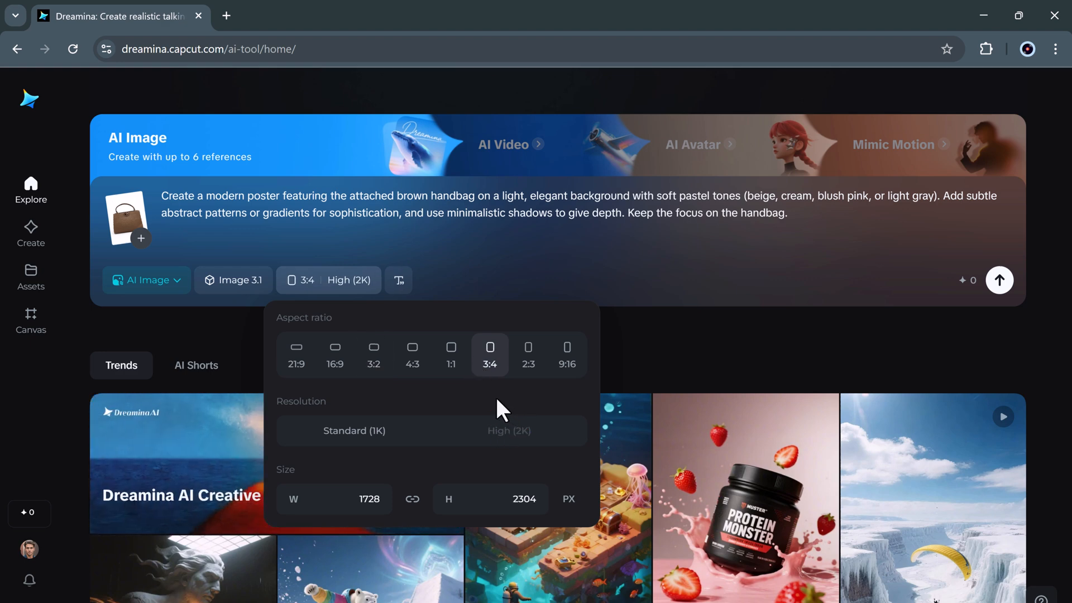
pyautogui.click(502, 277)
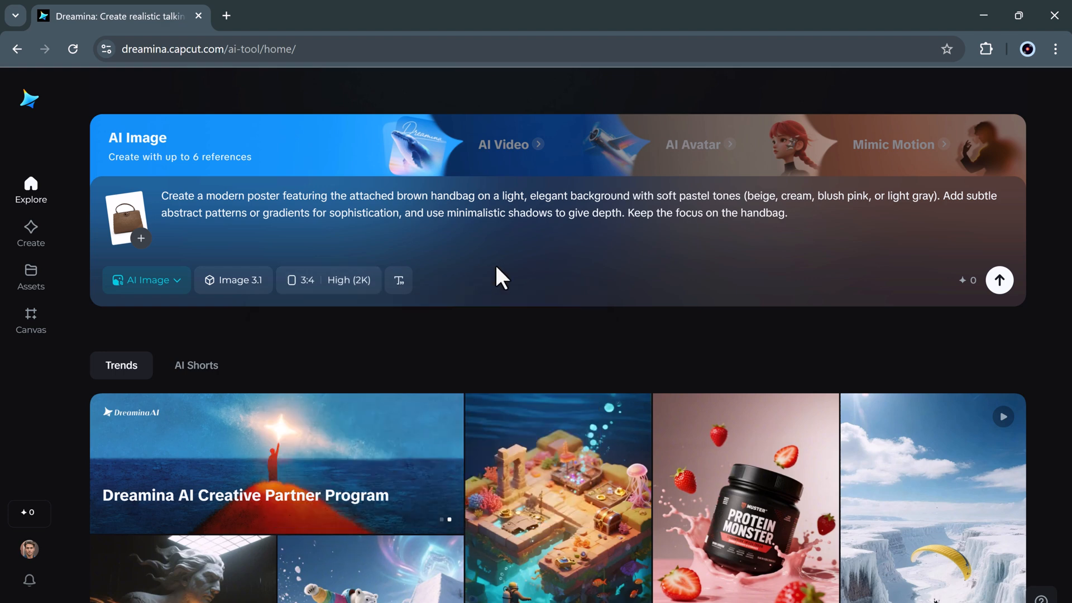
pyautogui.click(999, 280)
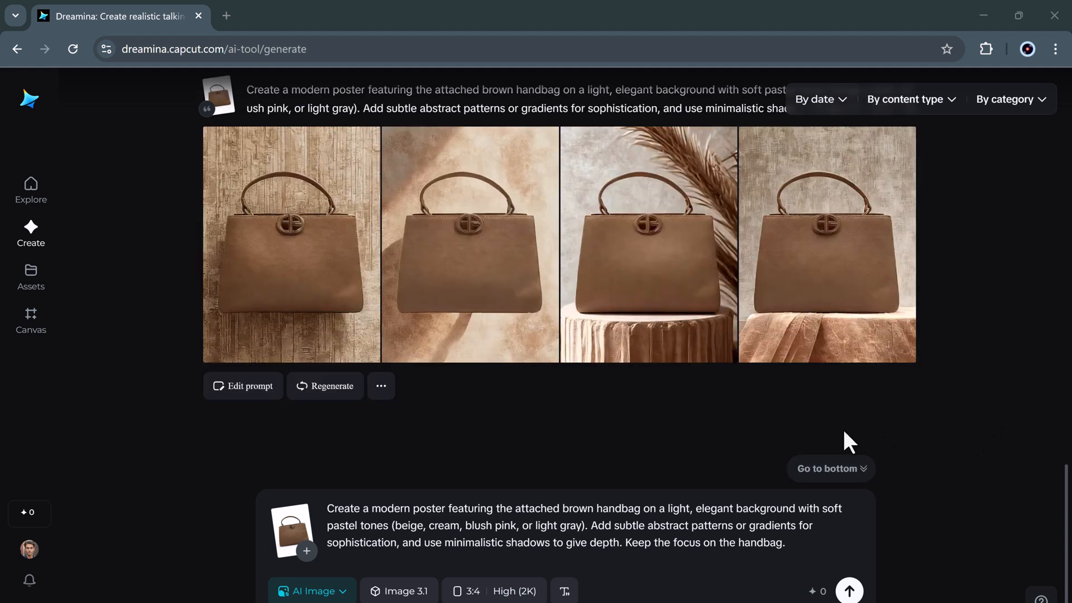
pyautogui.moveTo(664, 256)
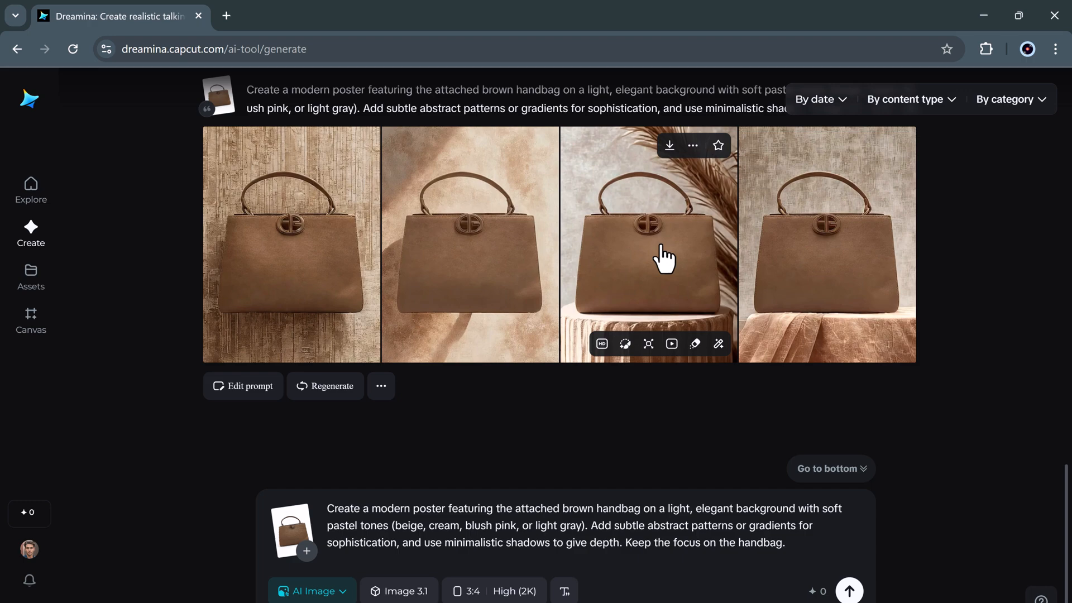
# Open the third handbag poster, on a wooden pedestal with pampas grass.
pyautogui.click(645, 245)
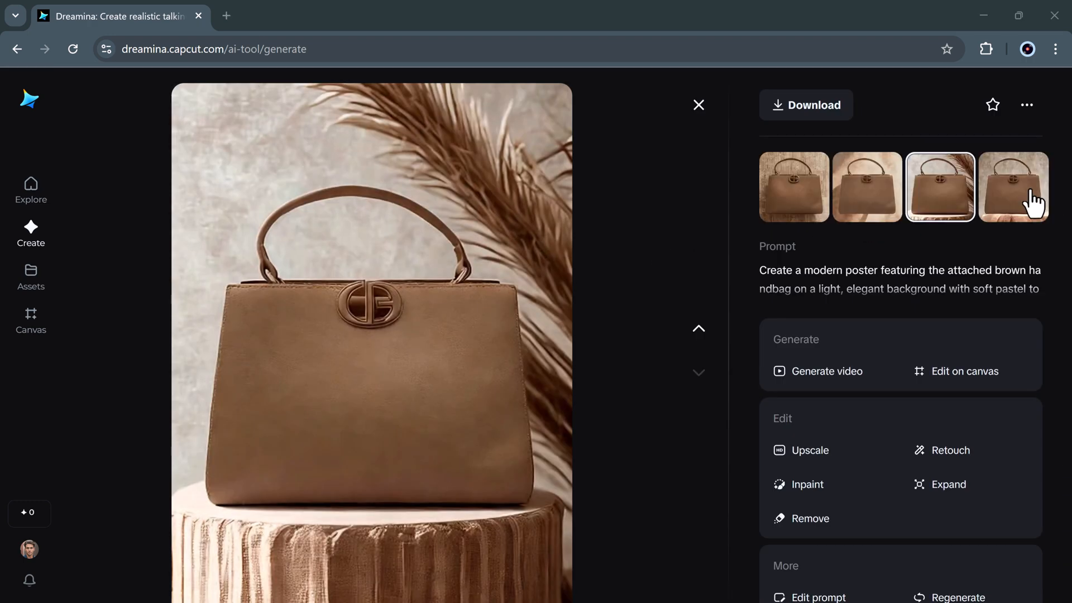
# View the fourth handbag poster, then reopen the prompt for editing.
pyautogui.click(1014, 186)
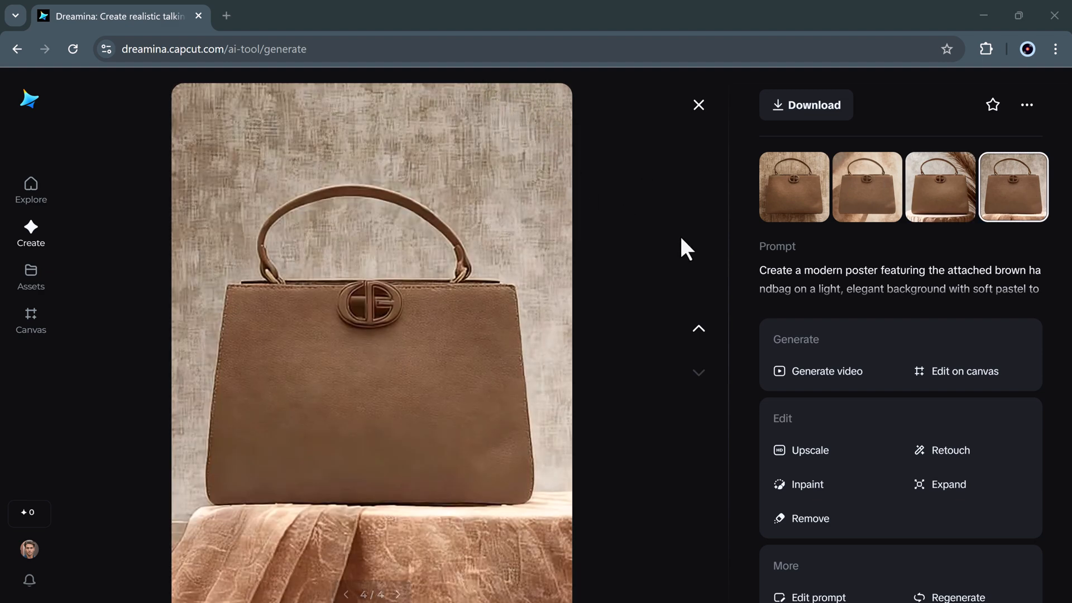
pyautogui.moveTo(490, 92)
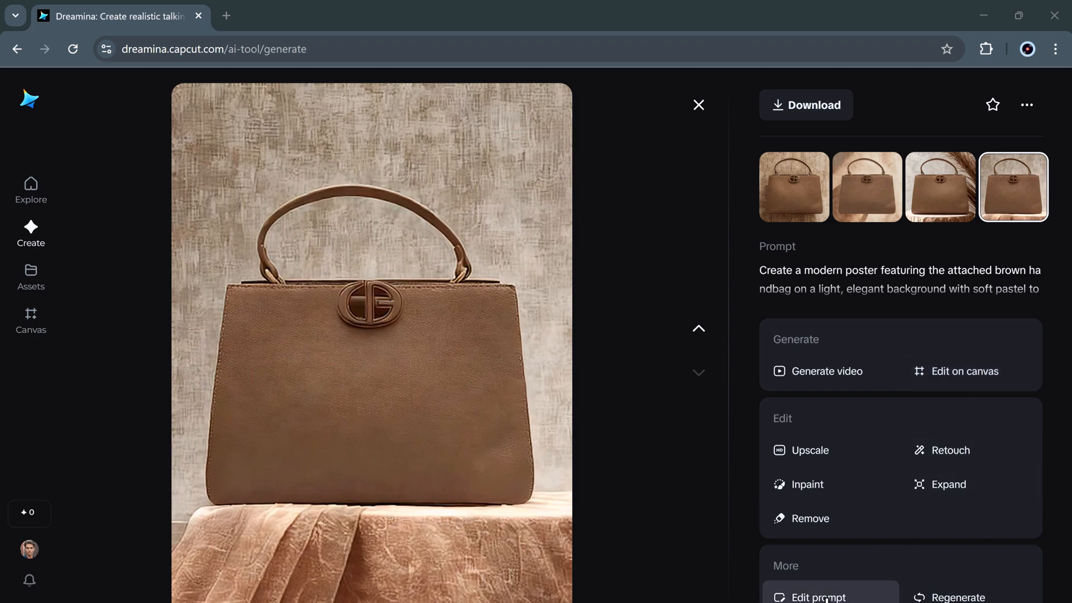
pyautogui.click(813, 596)
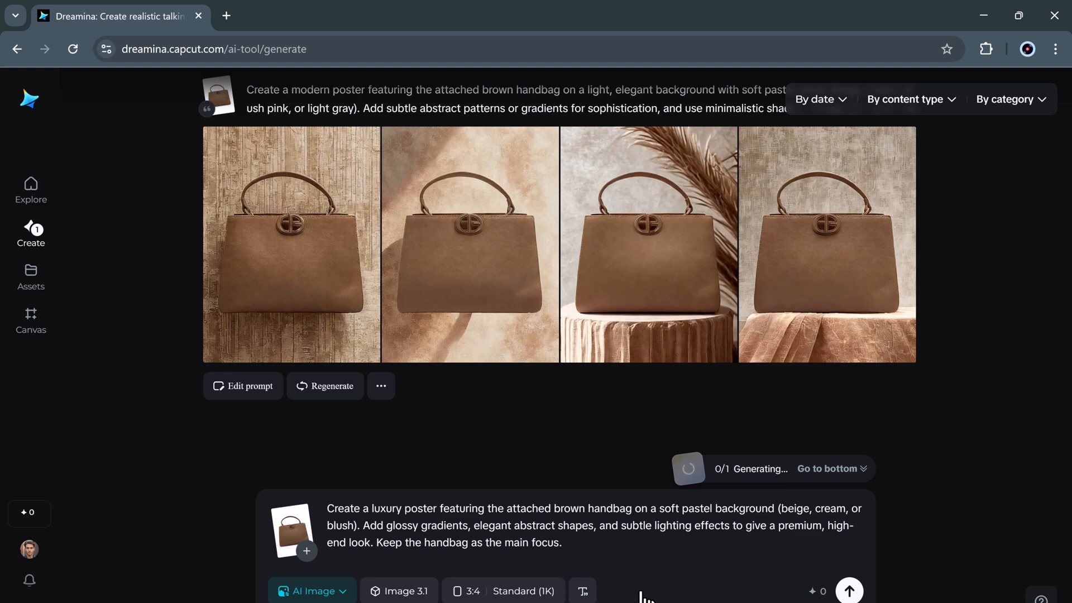
pyautogui.moveTo(492, 84)
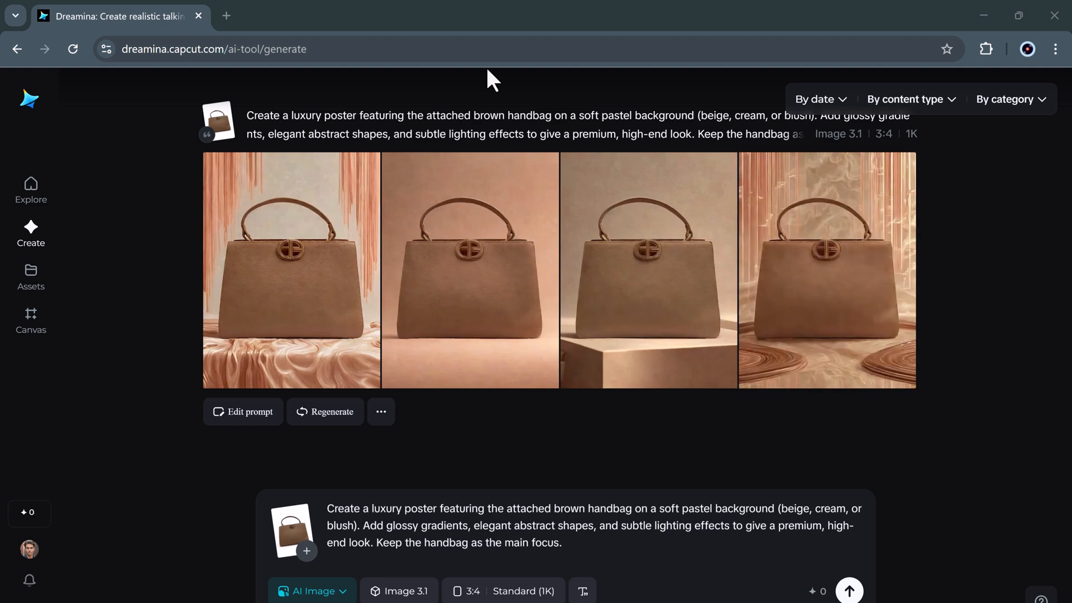
pyautogui.moveTo(409, 139)
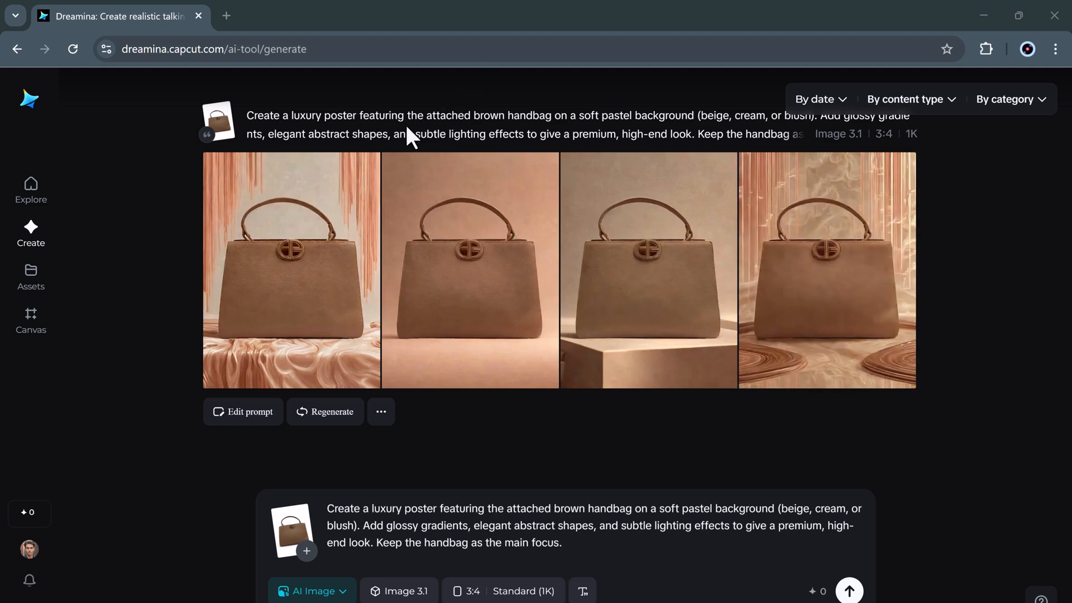
# Open a minimalist handbag poster large and send it to the editing canvas.
pyautogui.click(291, 270)
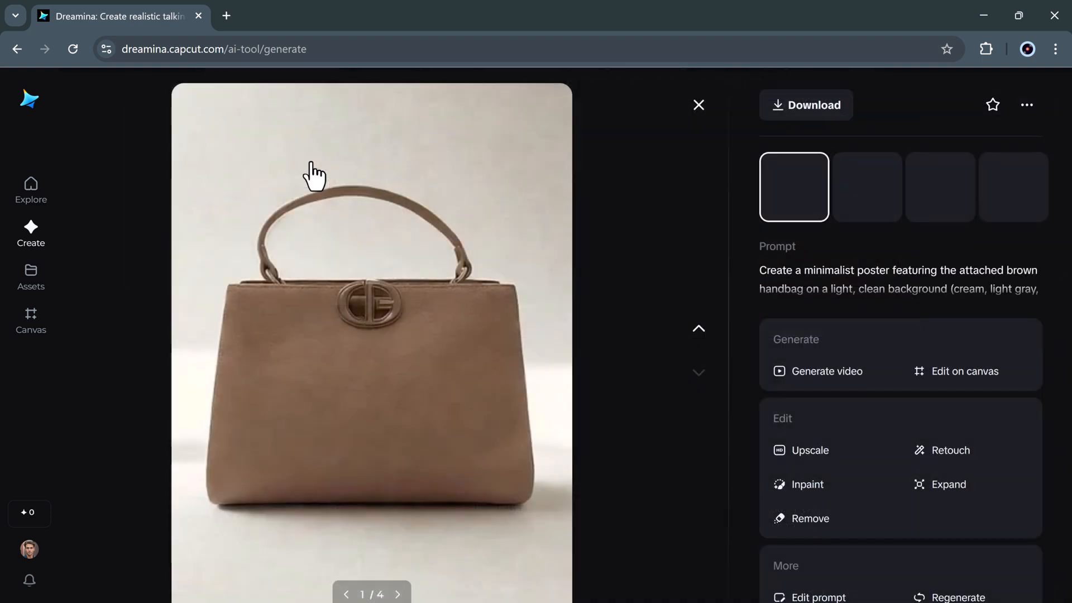
pyautogui.click(965, 371)
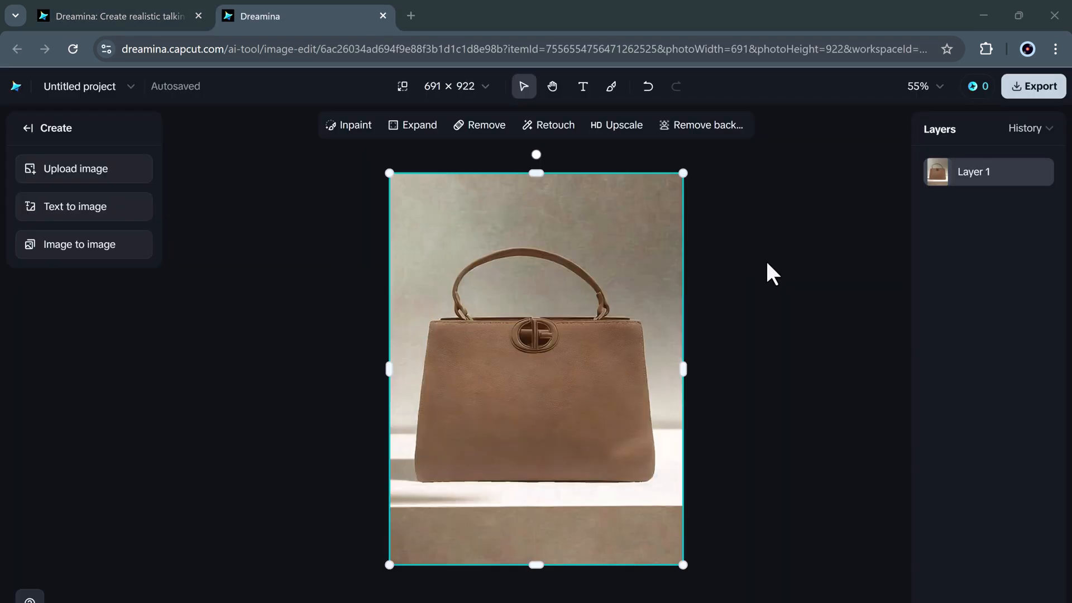
pyautogui.moveTo(348, 143)
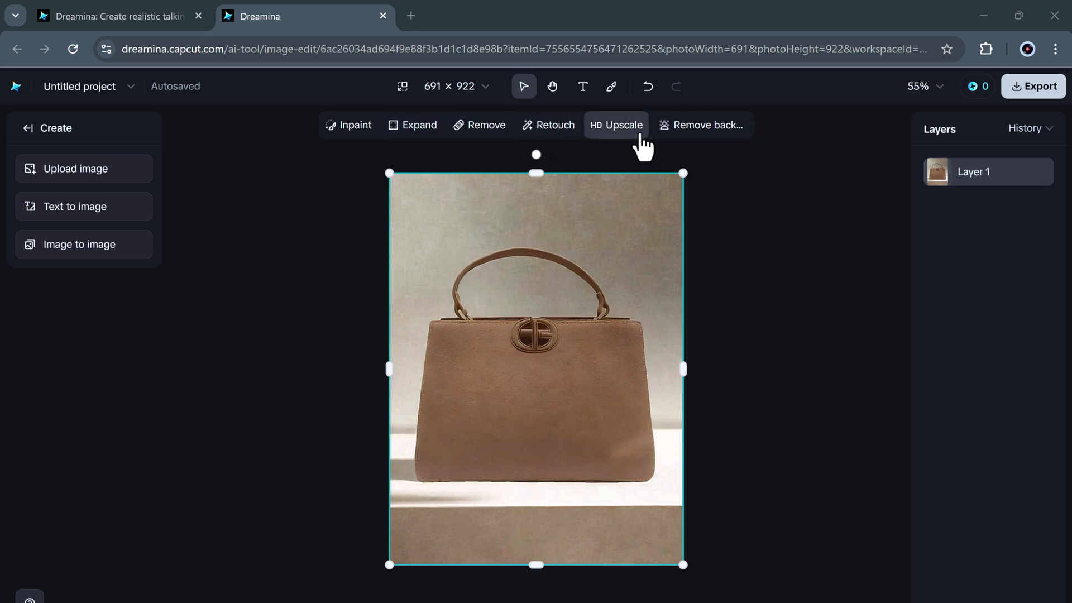
pyautogui.moveTo(548, 125)
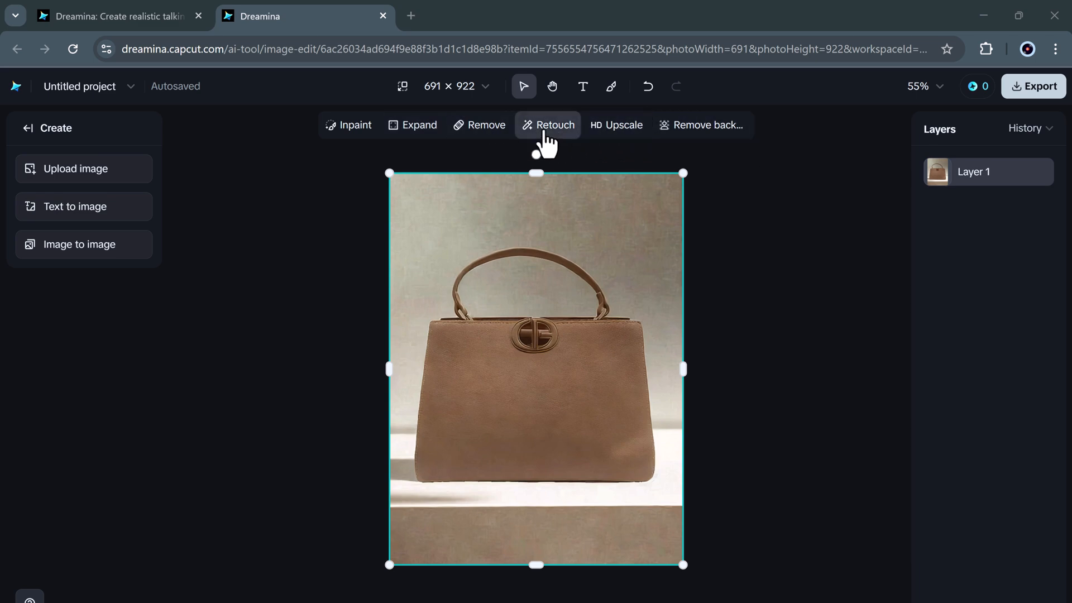
# Expand the minimalist handbag poster outward and generate the wider versions.
pyautogui.click(413, 125)
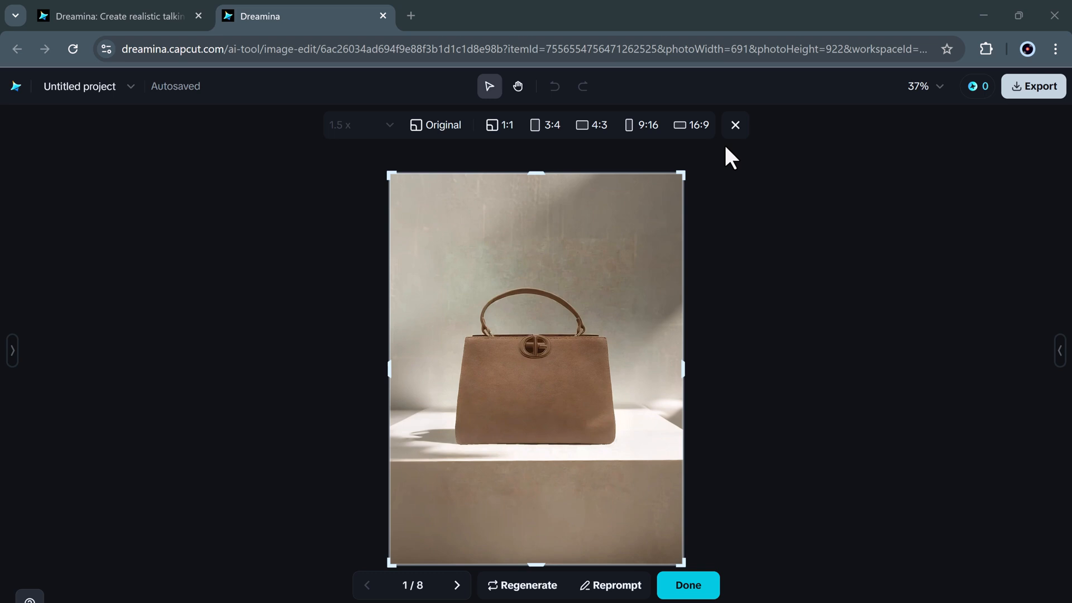
pyautogui.click(687, 585)
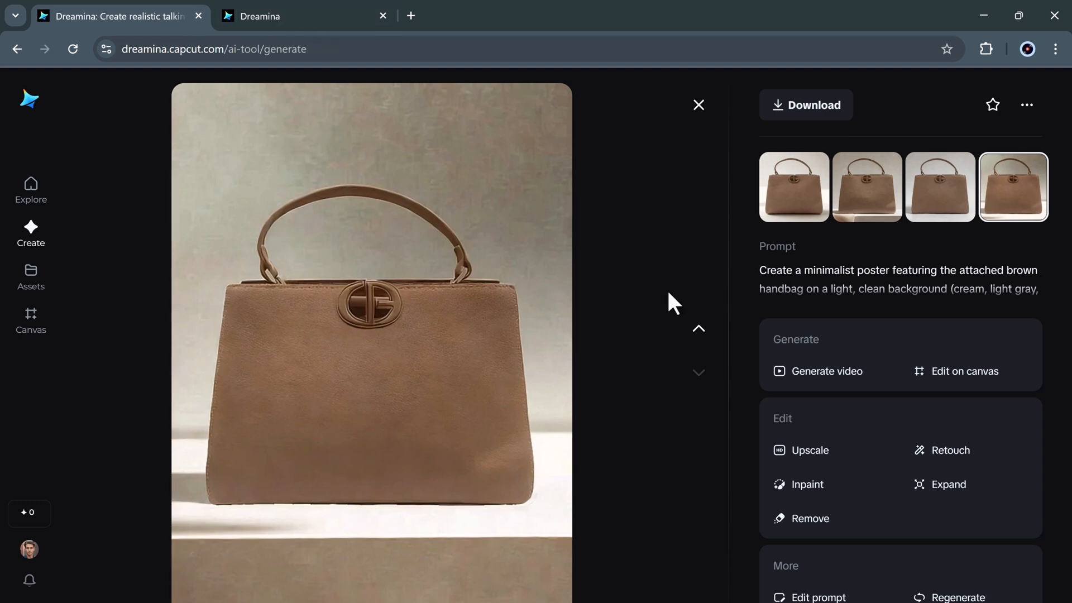
# Generate four FitNation gym posters with barbells and neon red-blue lighting.
pyautogui.click(698, 105)
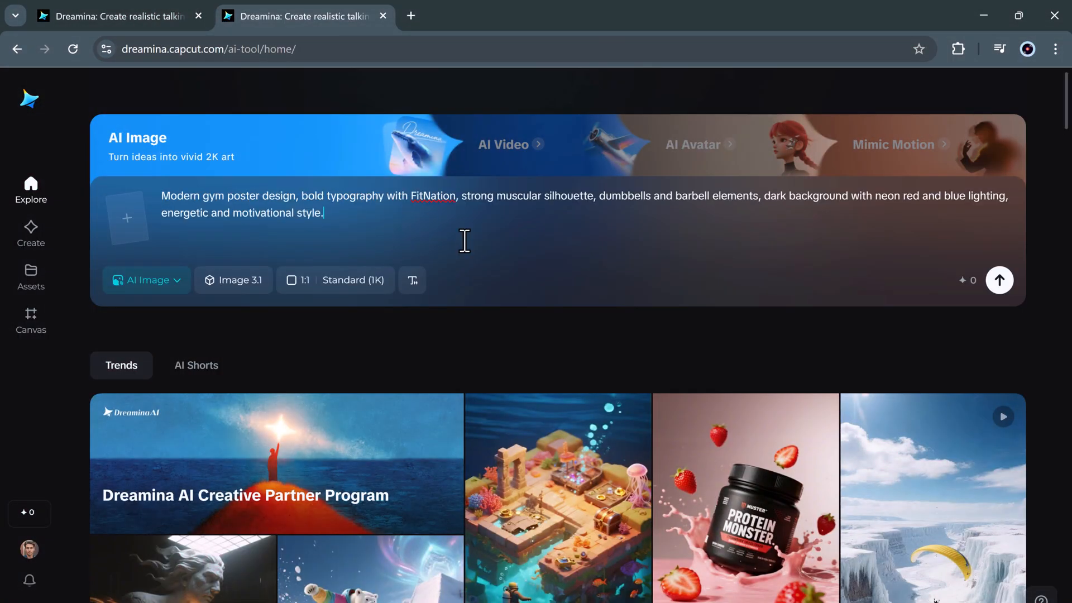
pyautogui.moveTo(381, 212)
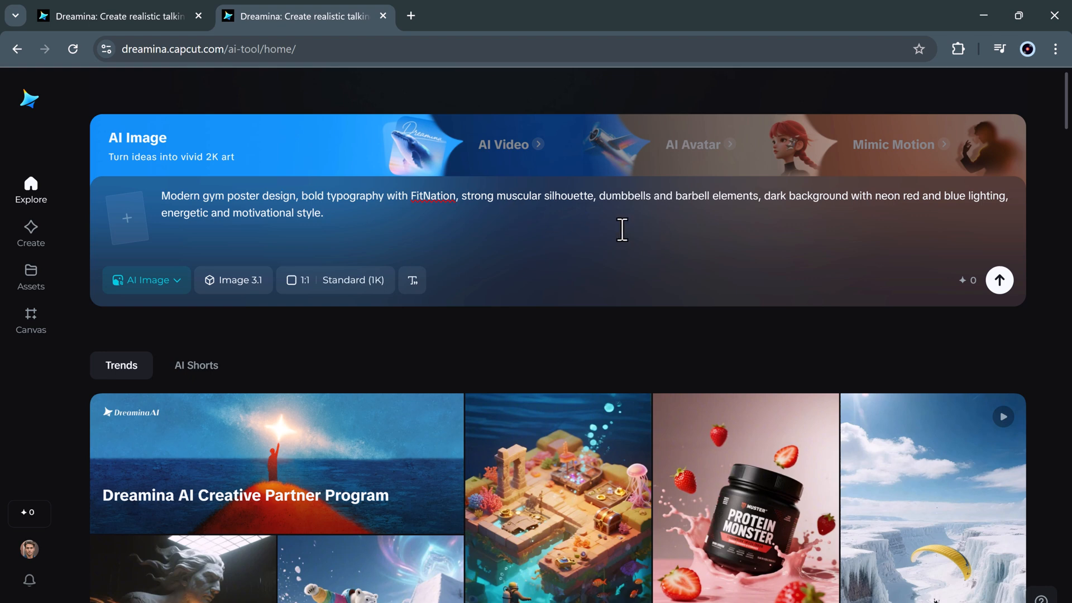
pyautogui.moveTo(355, 232)
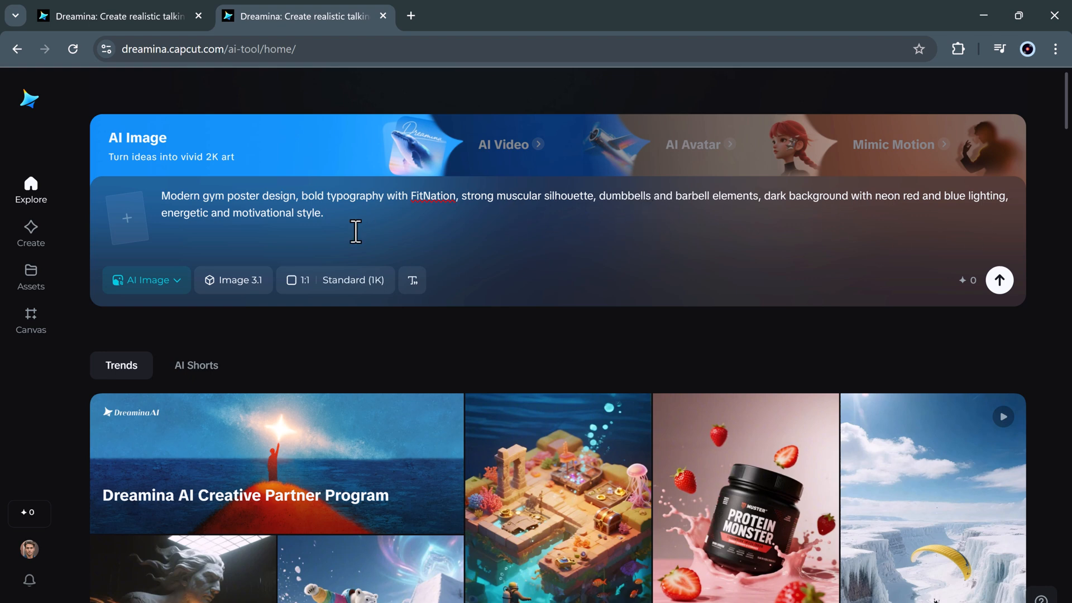
pyautogui.moveTo(999, 280)
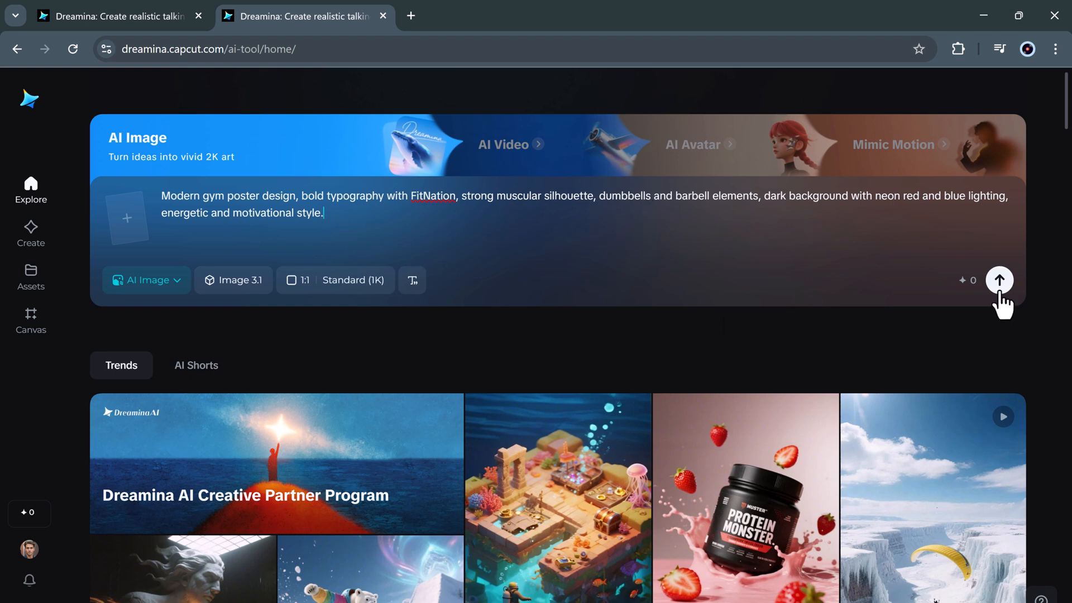
pyautogui.click(999, 280)
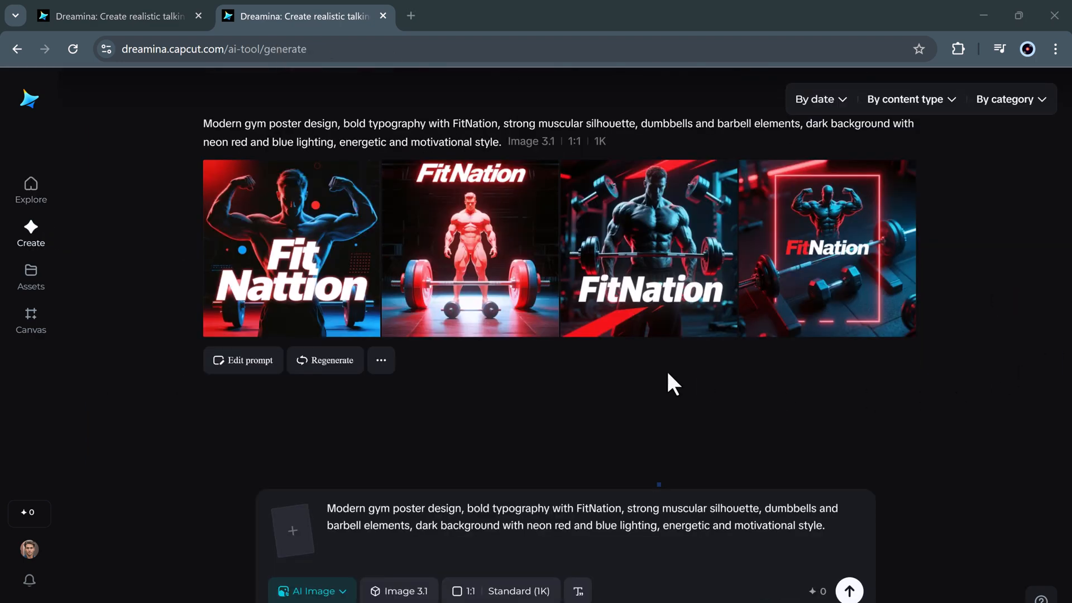
pyautogui.moveTo(648, 274)
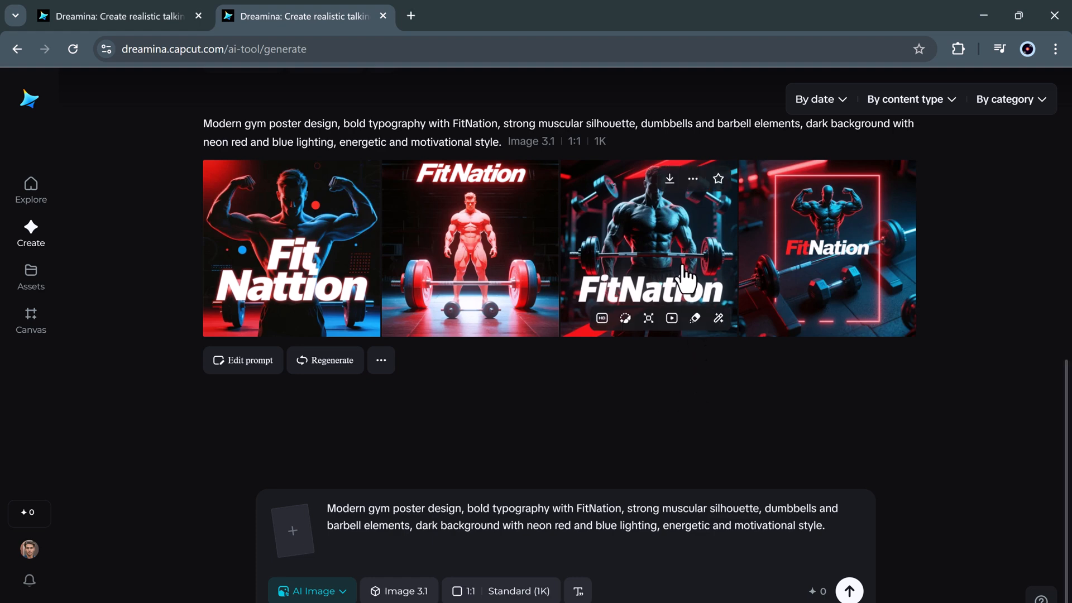
# Open the third gym poster, view the first, then return to the barbell design.
pyautogui.click(647, 248)
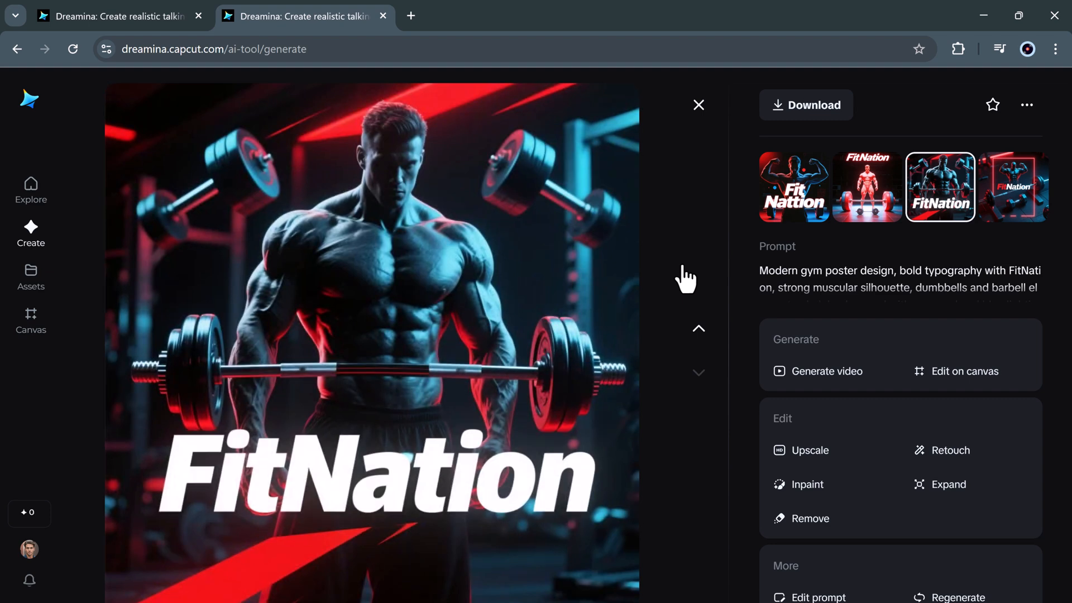
pyautogui.moveTo(374, 311)
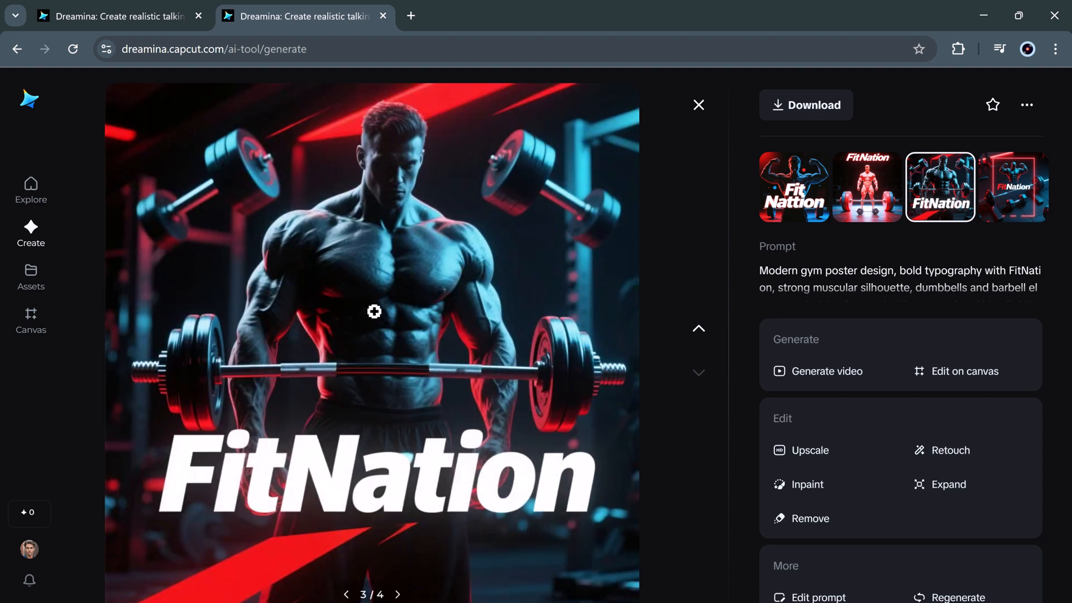
pyautogui.click(793, 186)
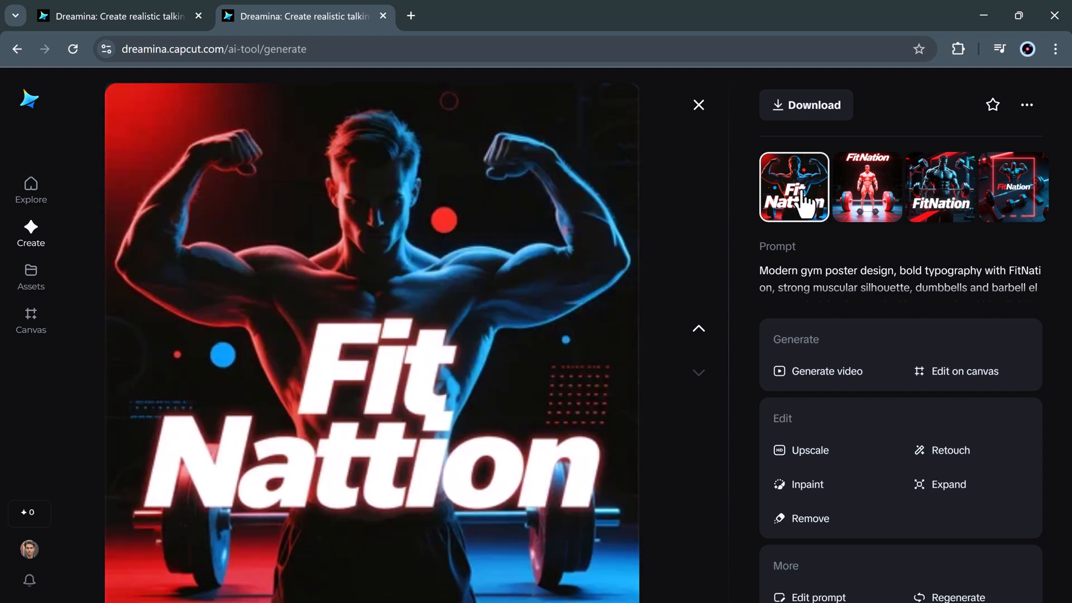
pyautogui.click(941, 187)
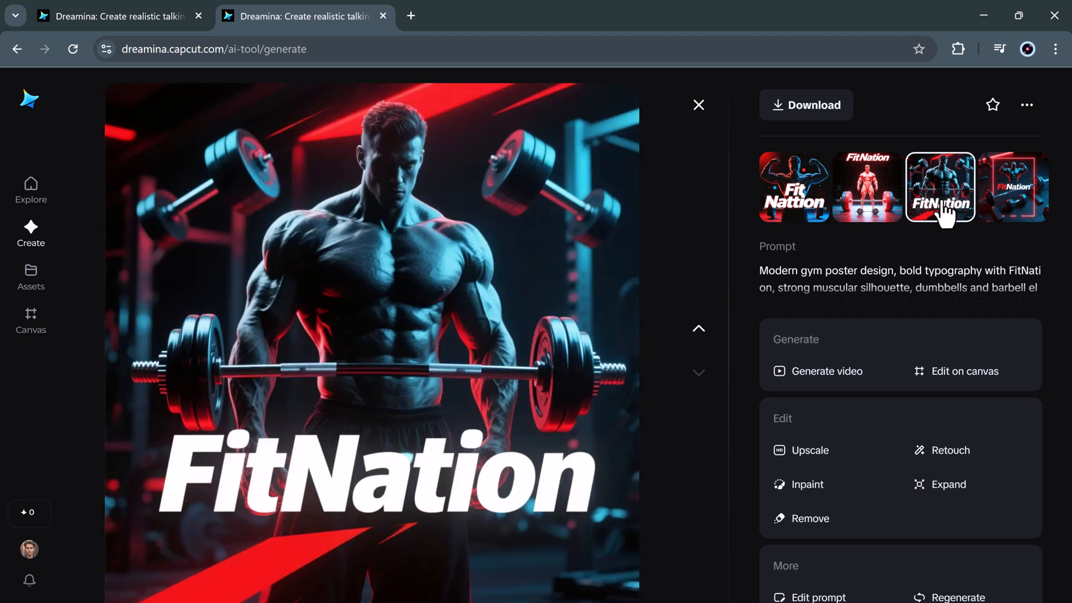
pyautogui.moveTo(977, 403)
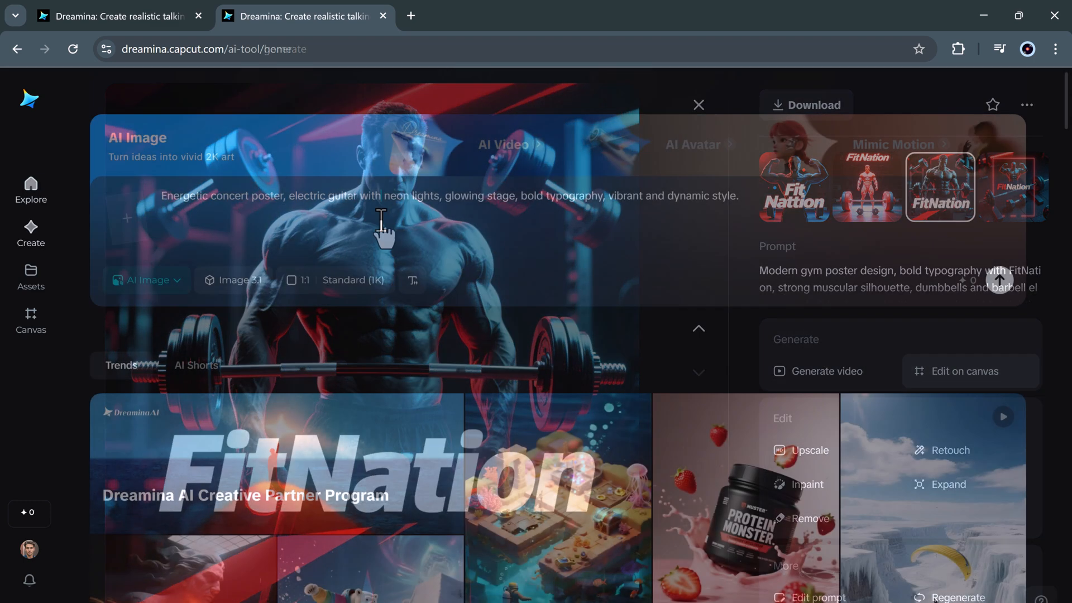
# Generate four Neon Beats Live 2025 concert posters with neon guitars and crowds.
pyautogui.click(698, 105)
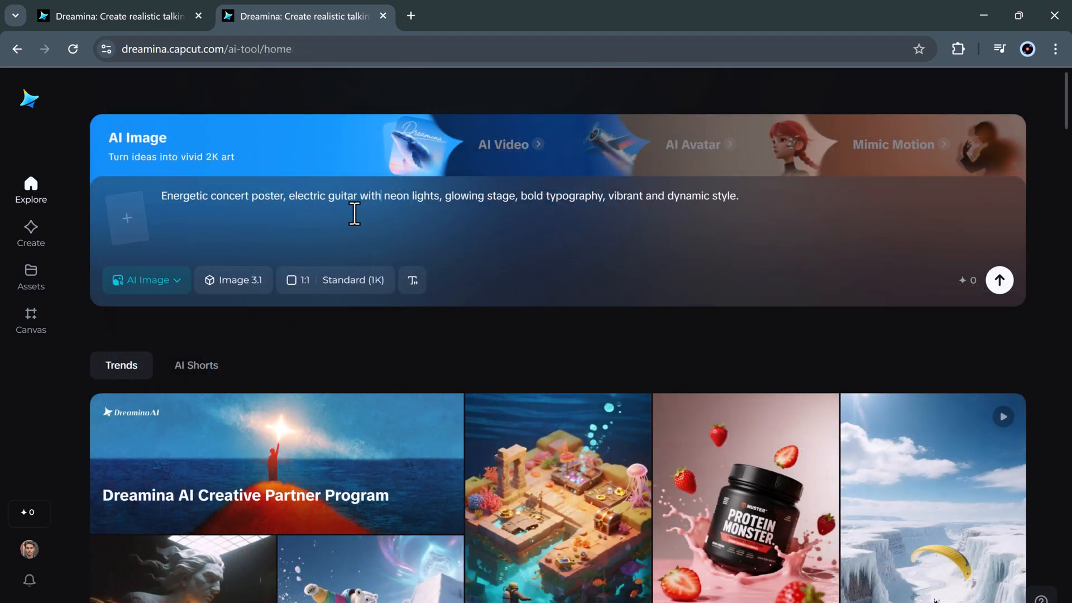
pyautogui.moveTo(615, 208)
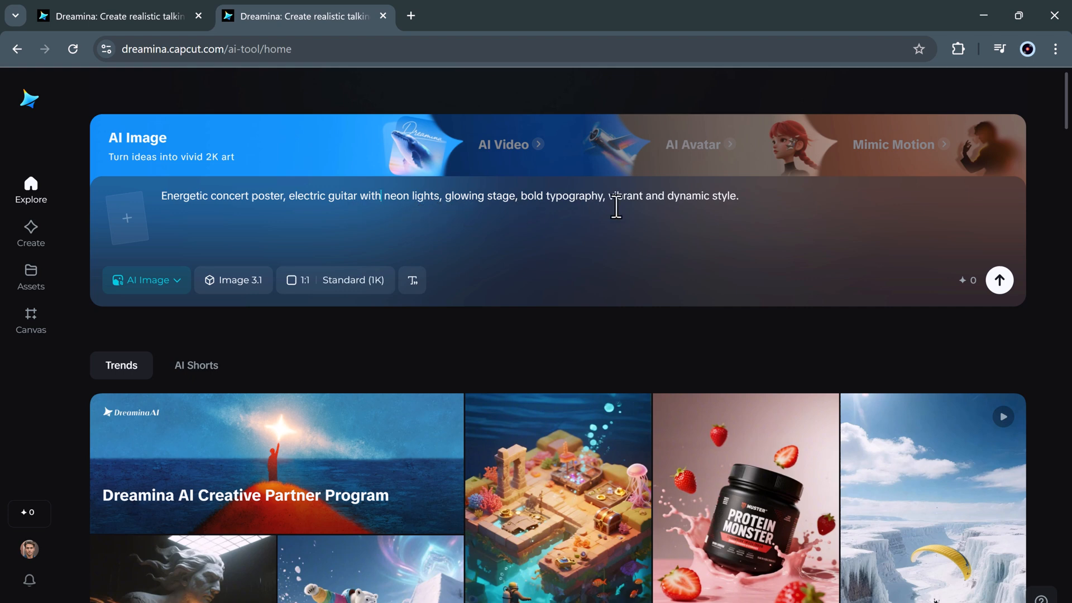
pyautogui.moveTo(999, 280)
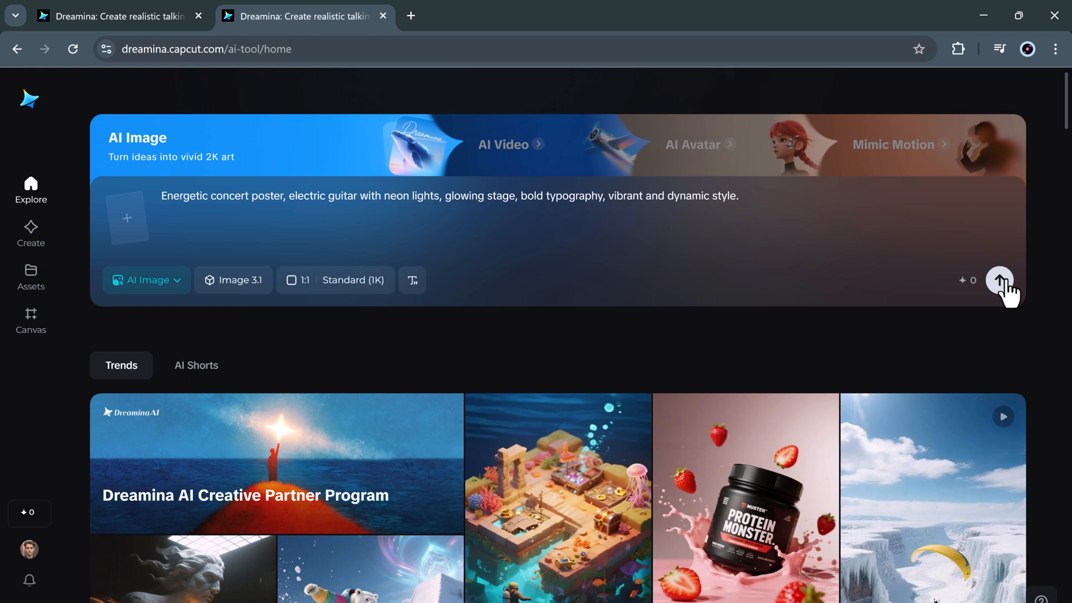
pyautogui.click(999, 279)
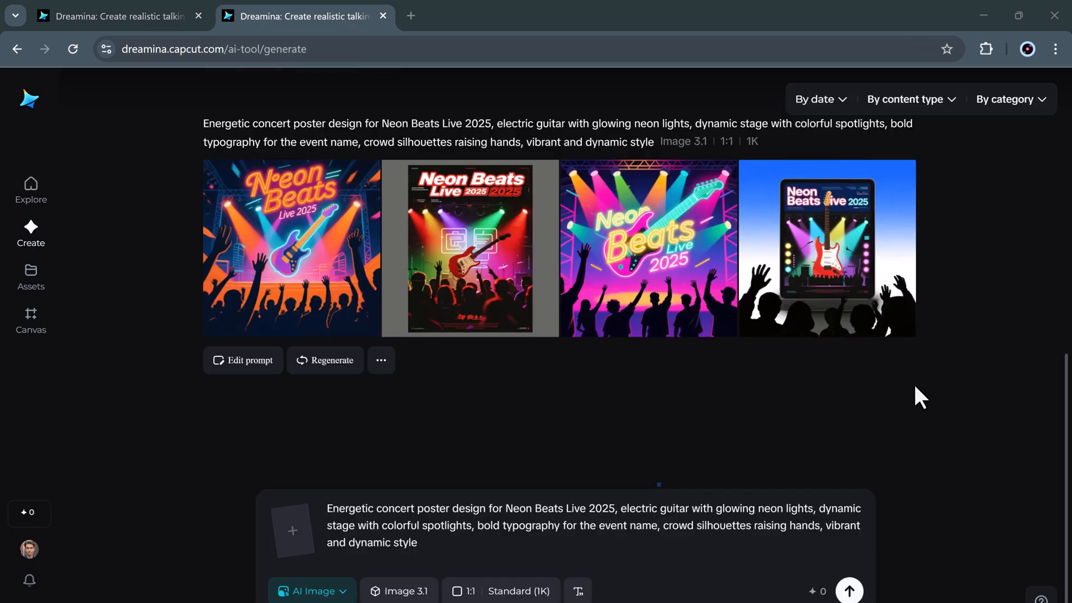
pyautogui.moveTo(583, 395)
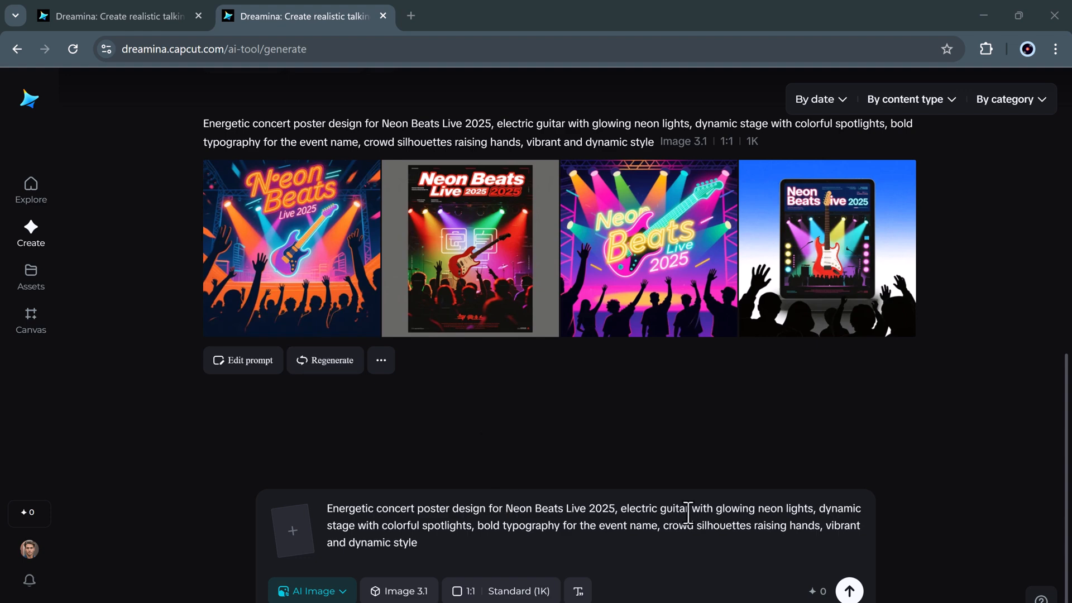
# Enlarge the fourth Neon Beats poster, then view the first, second and third posters in turn.
pyautogui.click(826, 247)
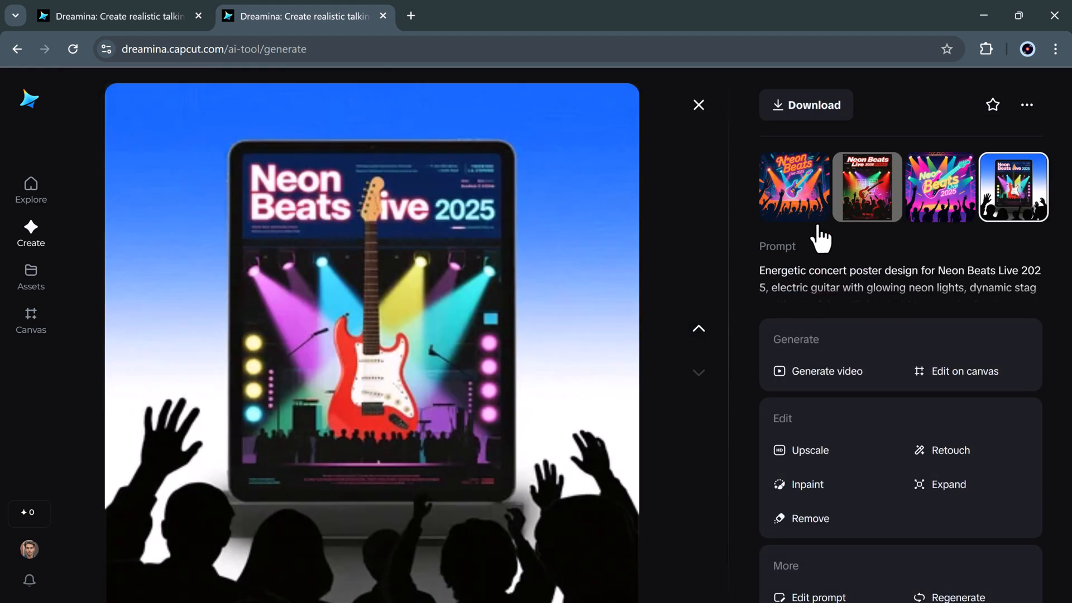
pyautogui.moveTo(615, 247)
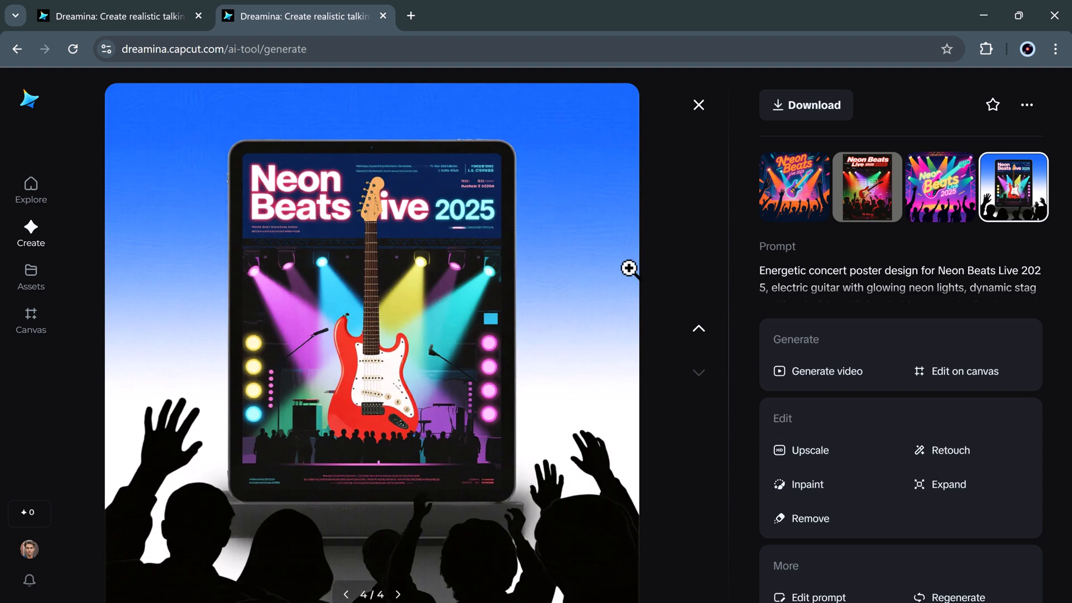
pyautogui.click(793, 186)
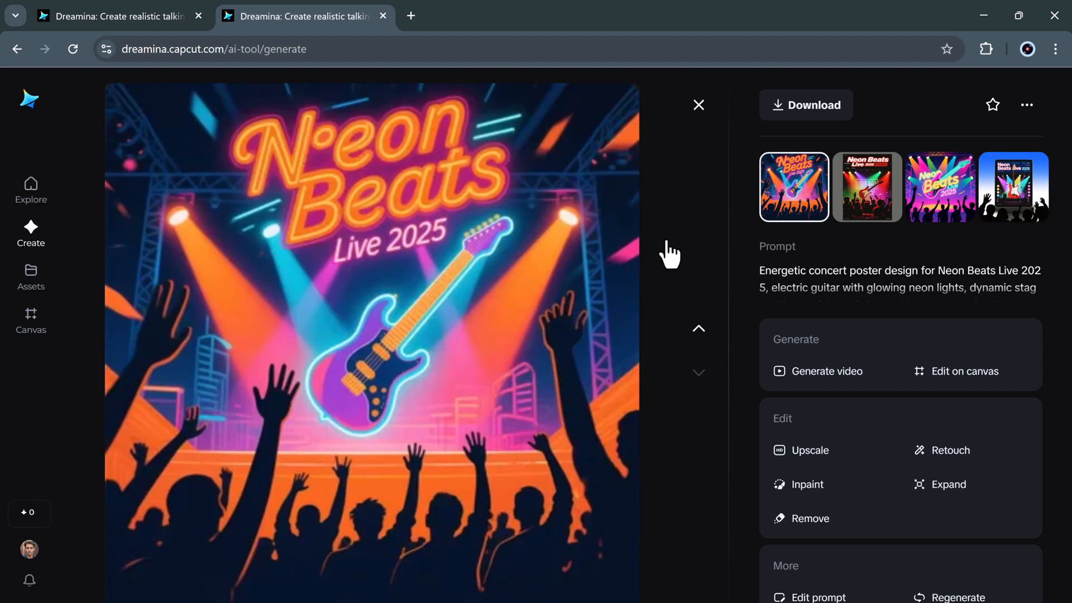
pyautogui.click(867, 187)
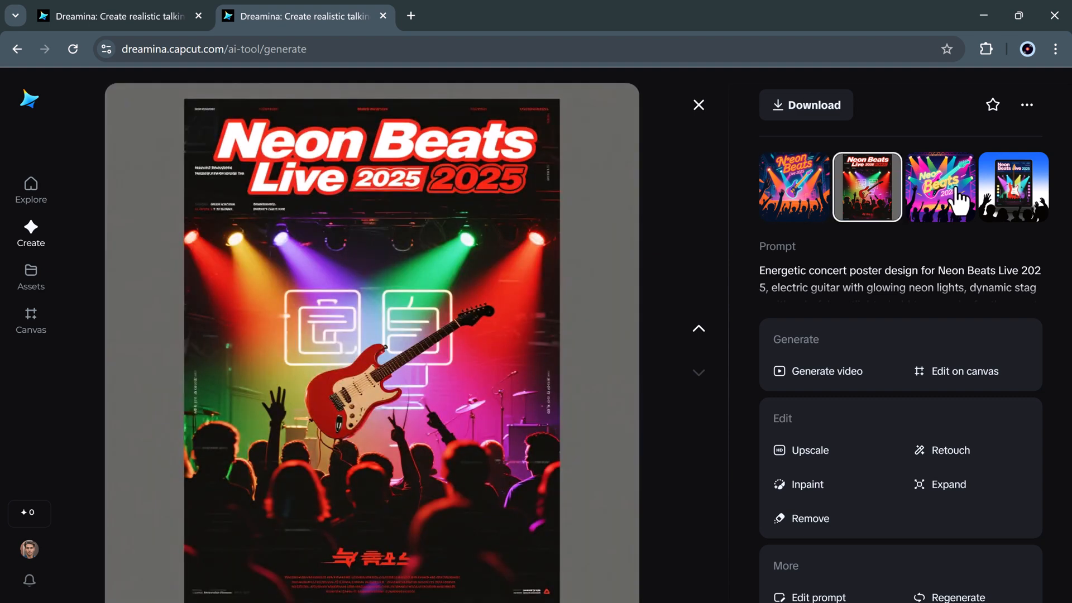
pyautogui.click(939, 188)
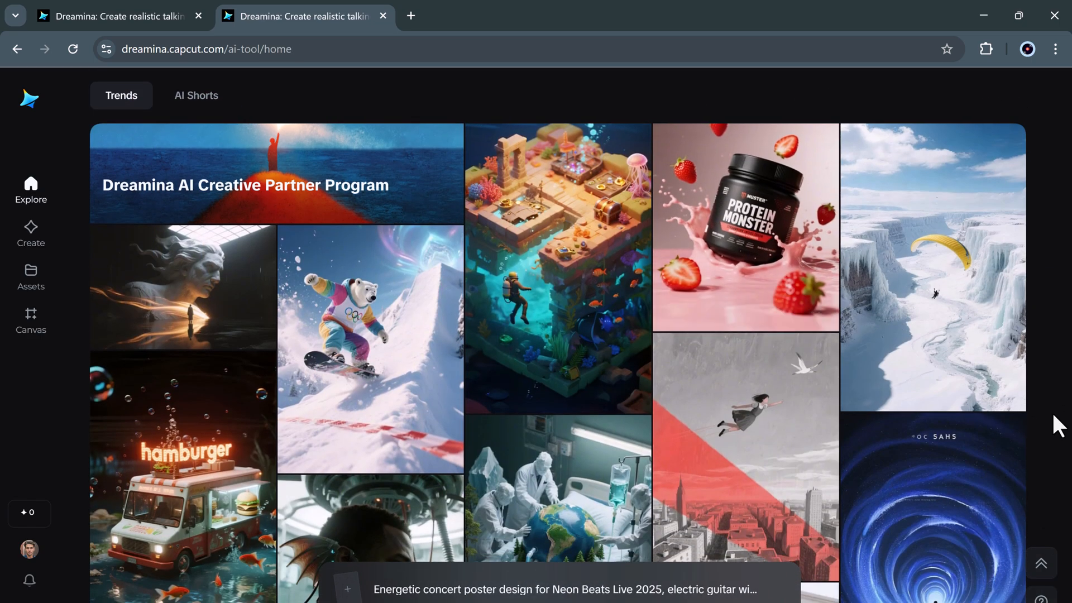
pyautogui.scroll(-3)
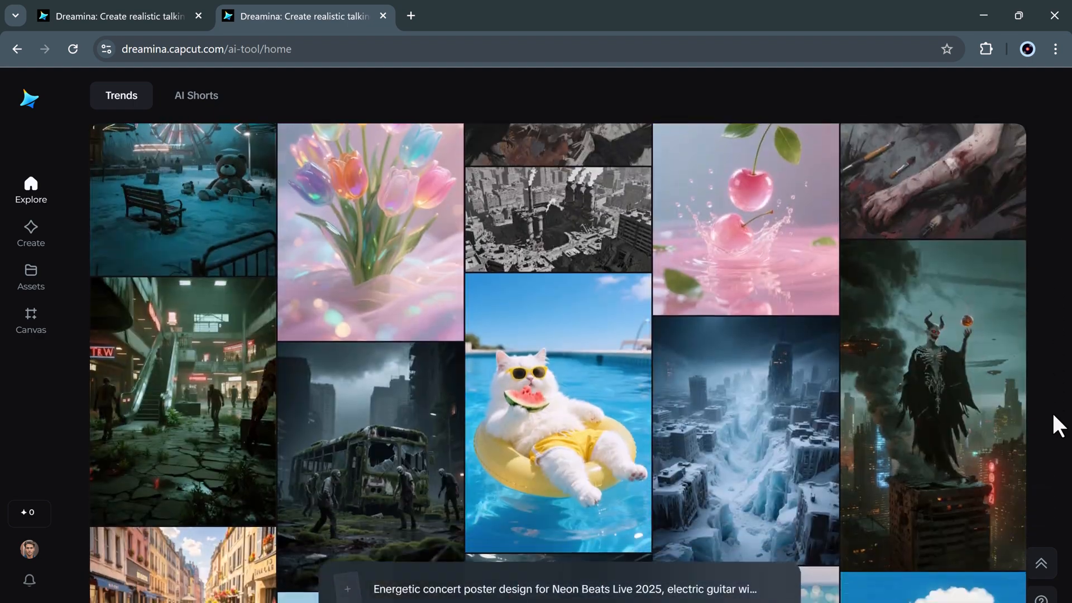
pyautogui.scroll(-3)
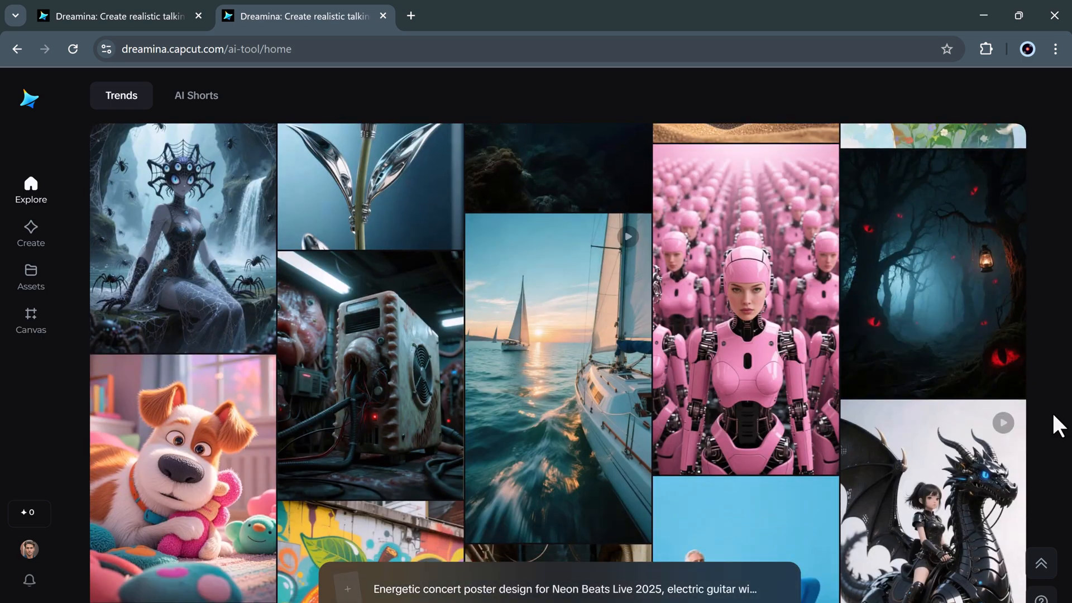
pyautogui.scroll(-3)
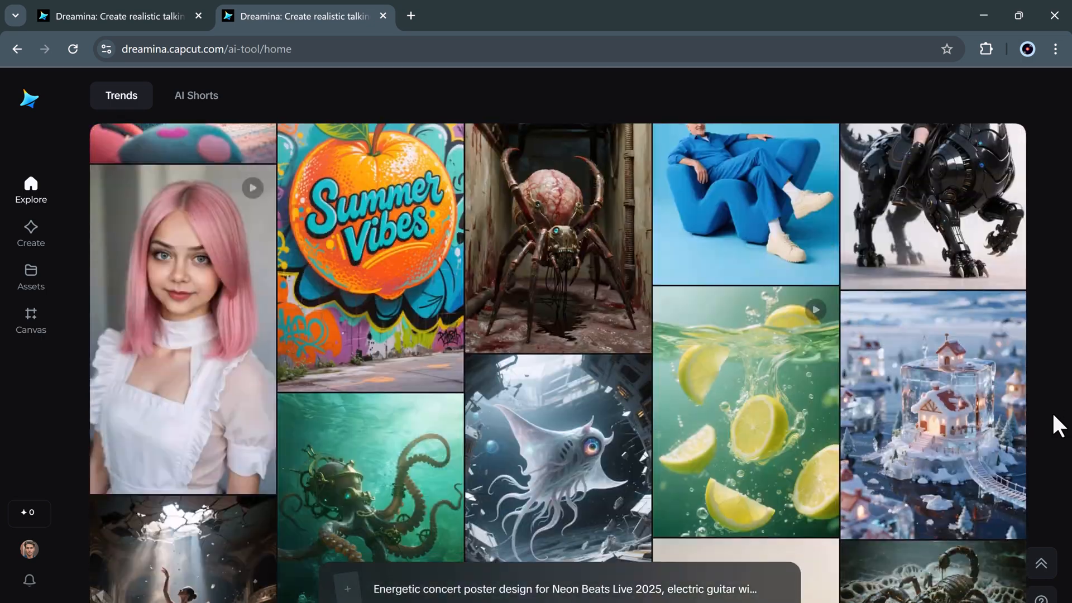
pyautogui.scroll(-3)
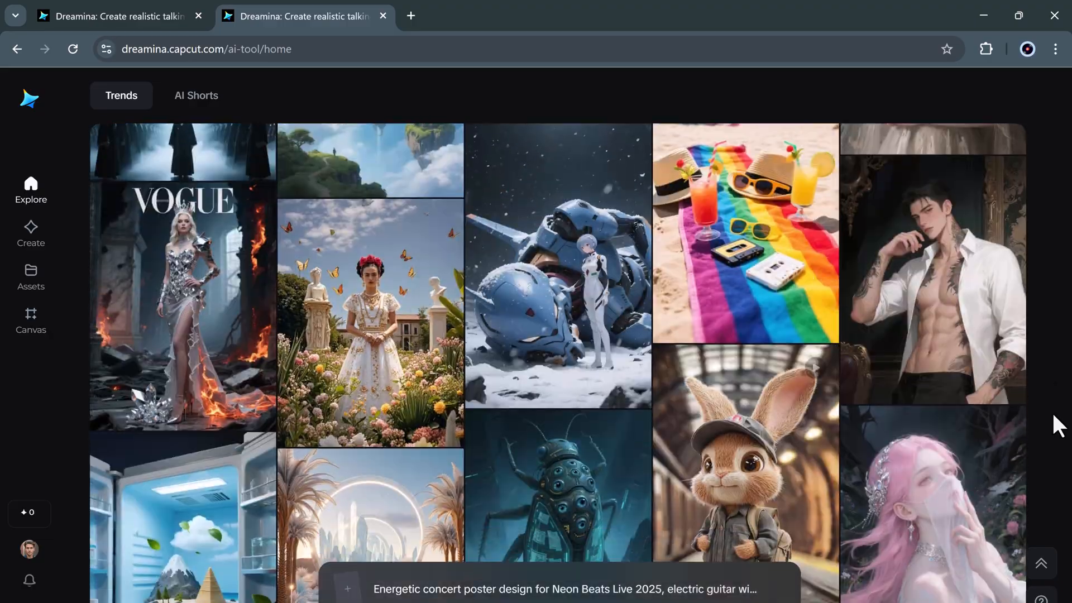